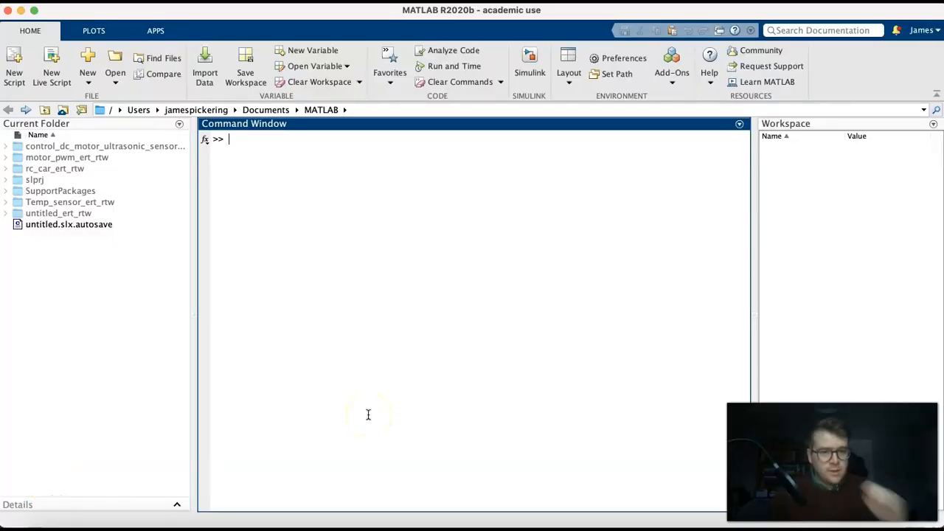
Define a = 1, b = 2, c = a*b and d = 4 in the Command Window
{"action": "left_click", "coordinate": [244, 124]}
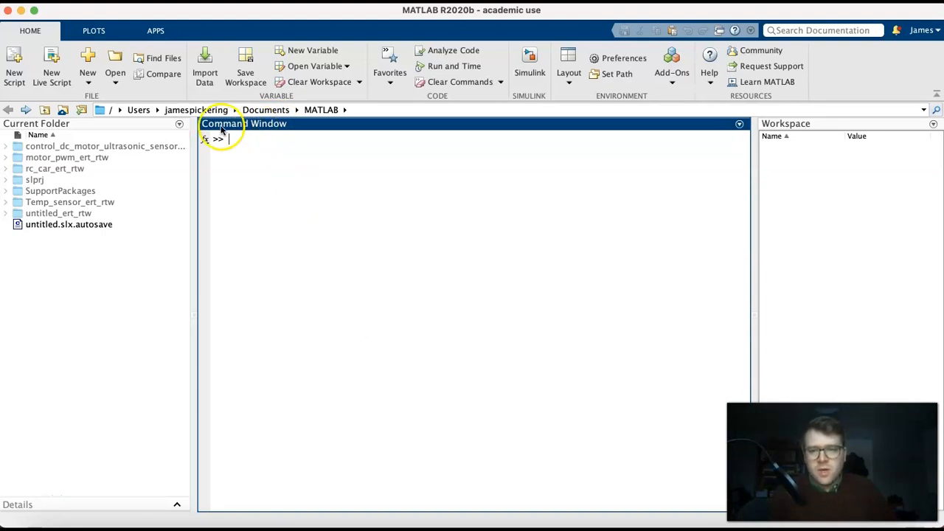
{"action": "mouse_move", "coordinate": [614, 150]}
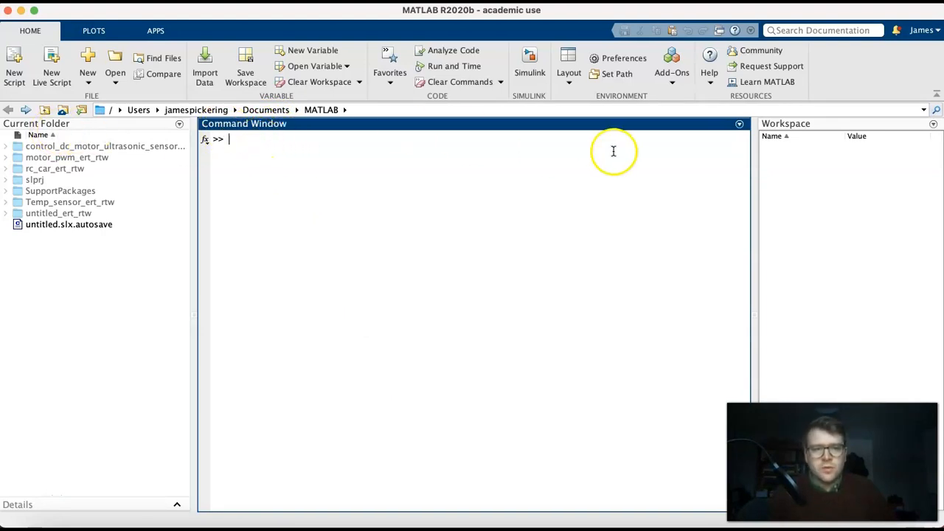
{"action": "mouse_move", "coordinate": [776, 127]}
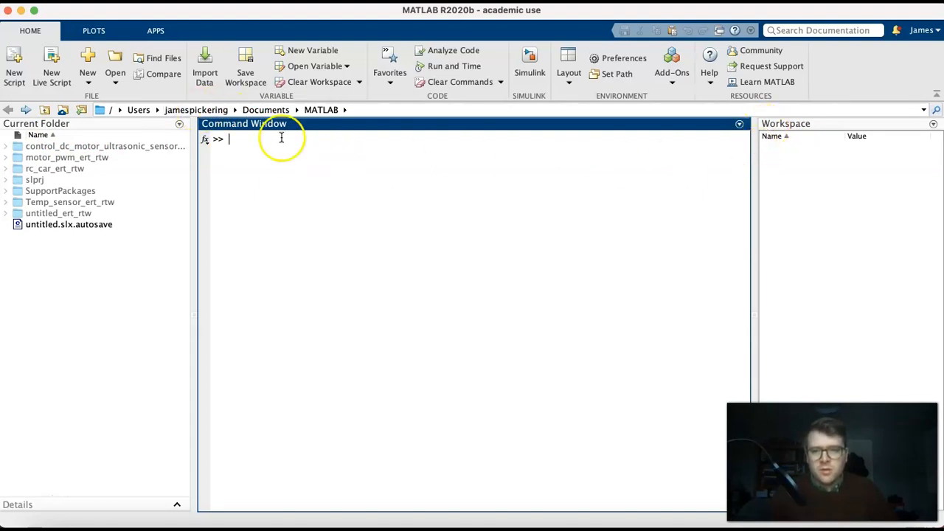
{"action": "mouse_move", "coordinate": [253, 141]}
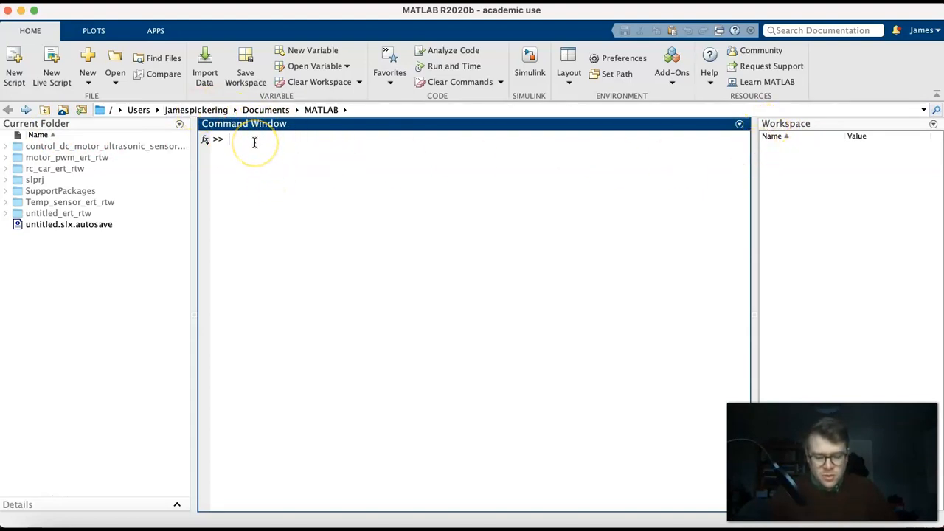
{"action": "type", "text": "a"}
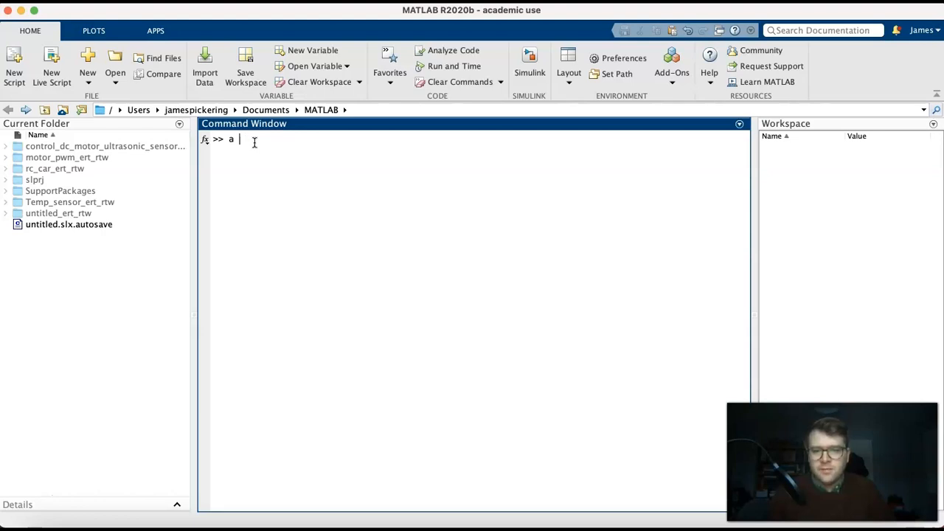
{"action": "type", "text": "= 1"}
{"action": "type", "text": "c"}
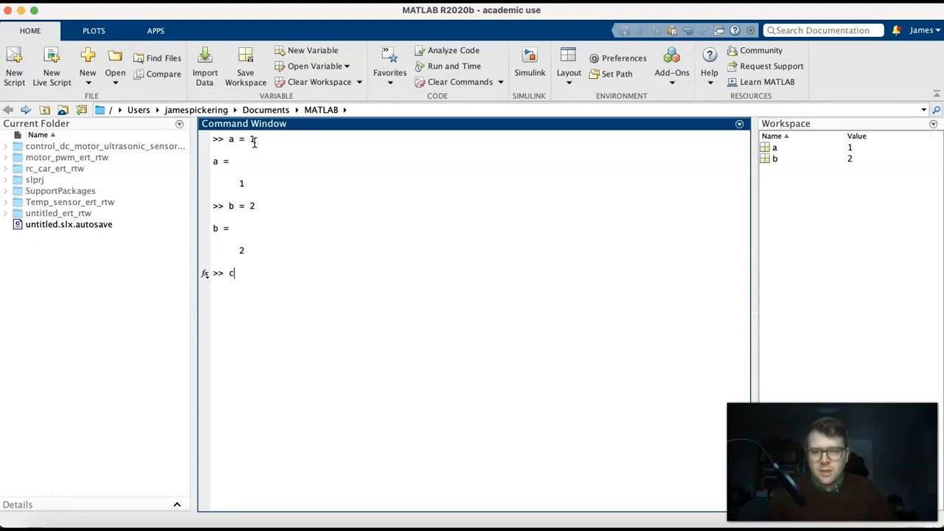
{"action": "type", "text": "=a"}
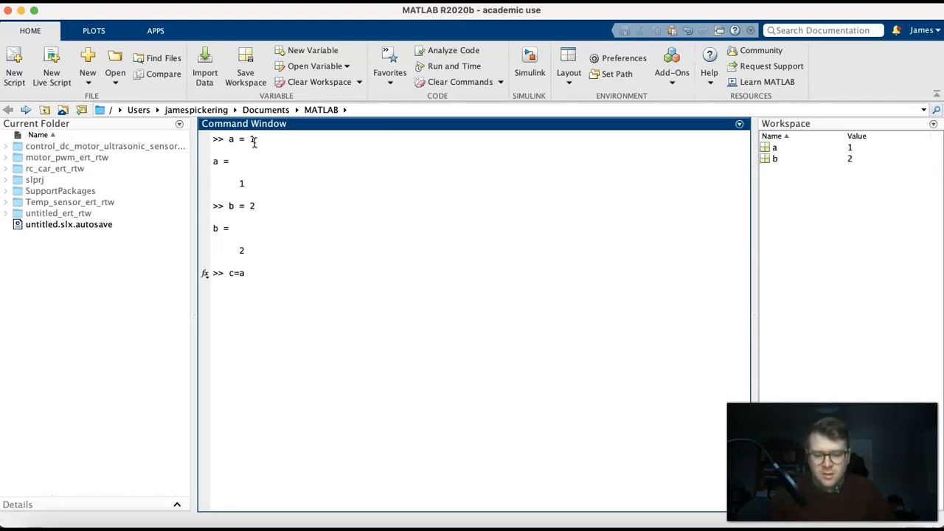
{"action": "type", "text": "*b"}
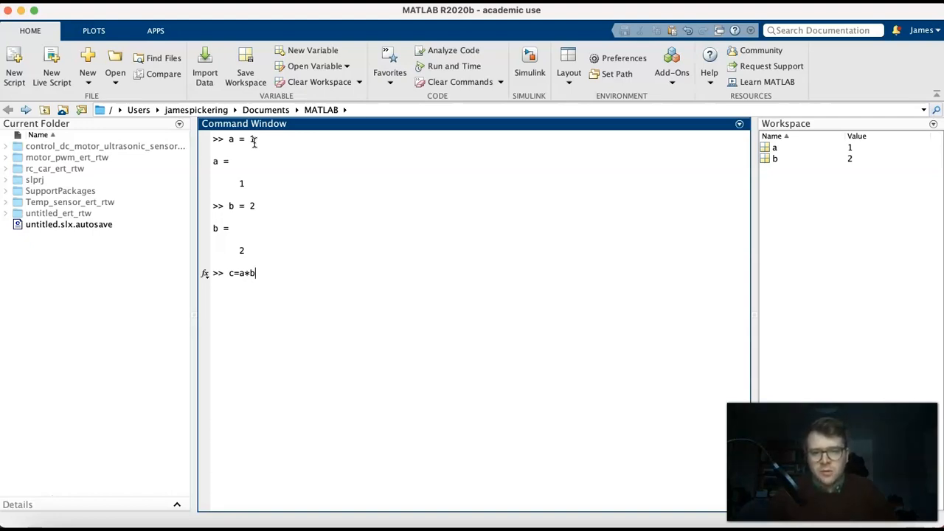
{"action": "key", "text": "enter"}
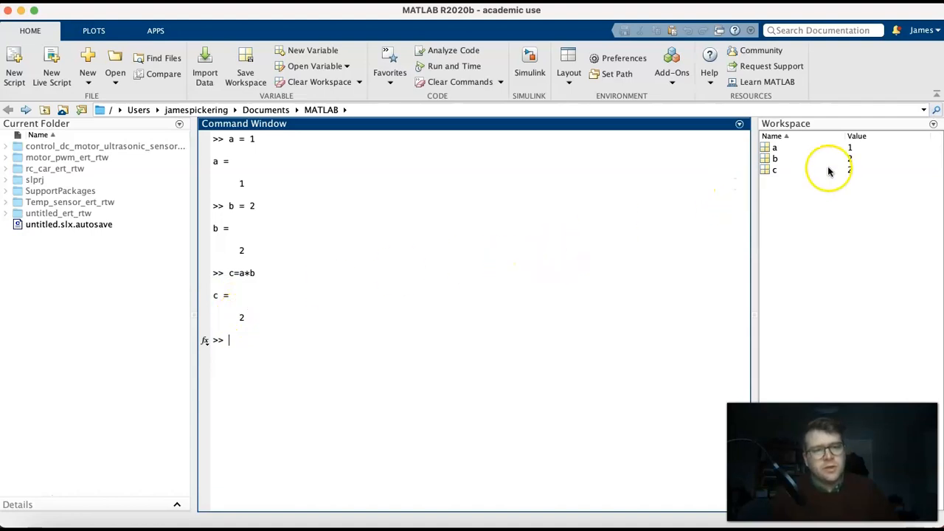
{"action": "mouse_move", "coordinate": [779, 163]}
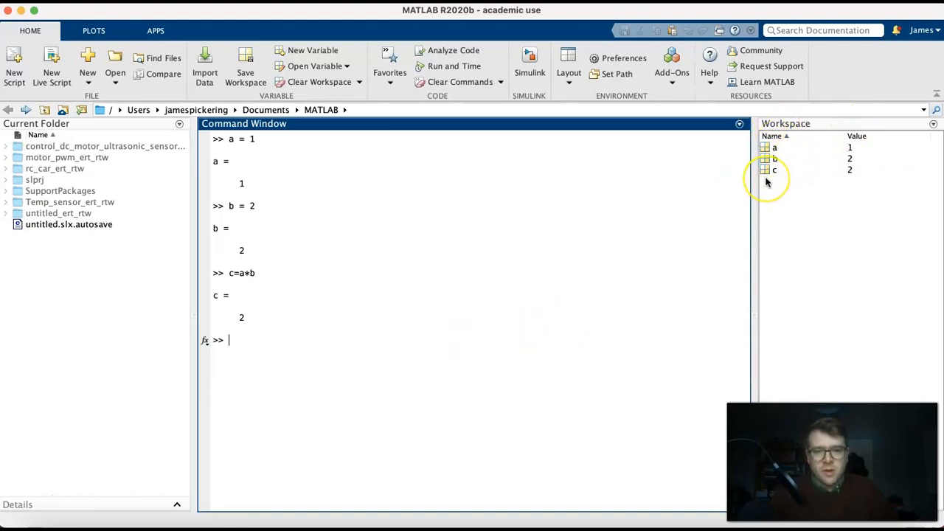
{"action": "type", "text": "d = 4"}
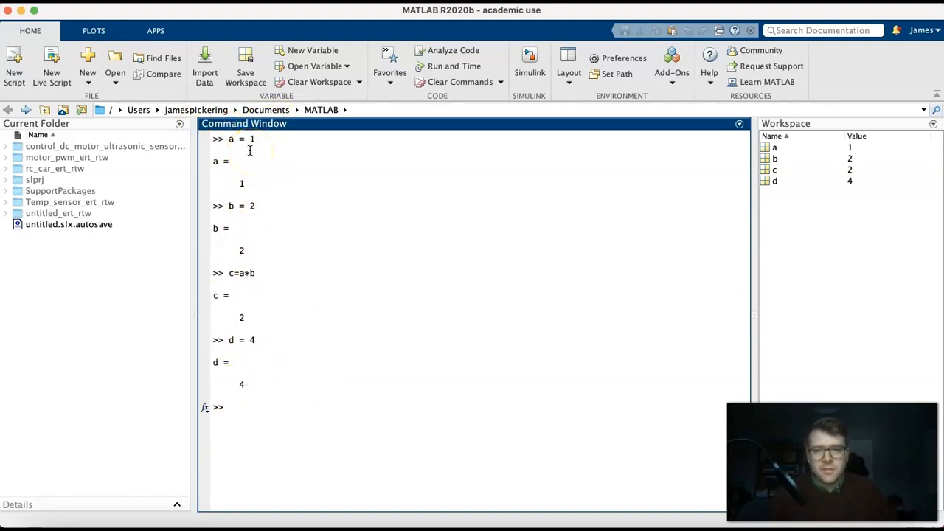
{"action": "left_click", "coordinate": [103, 148]}
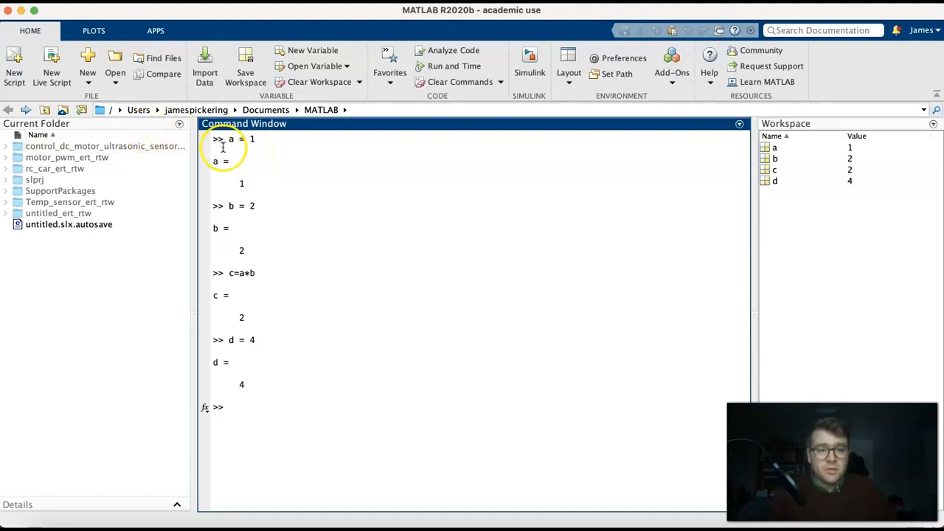
Create a new blank script from Home > New and bring up its save options
{"action": "left_click", "coordinate": [89, 72]}
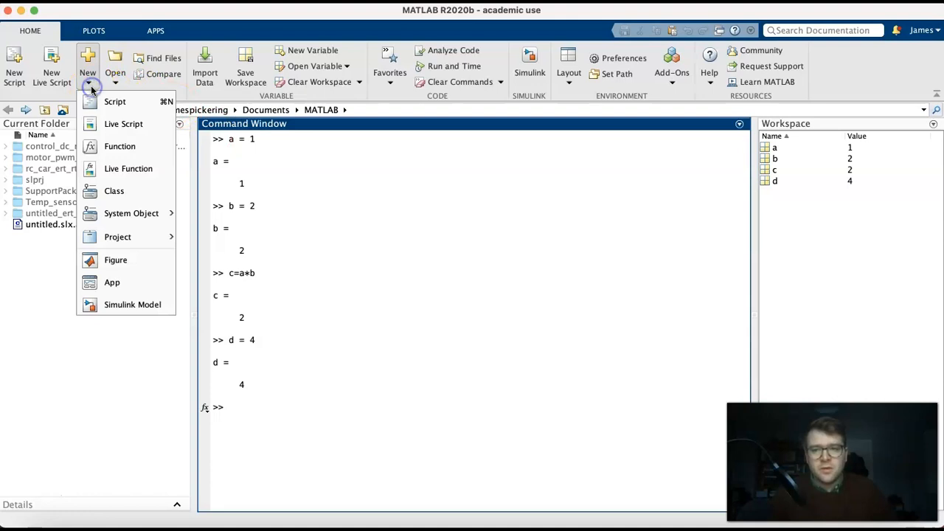
{"action": "mouse_move", "coordinate": [139, 106]}
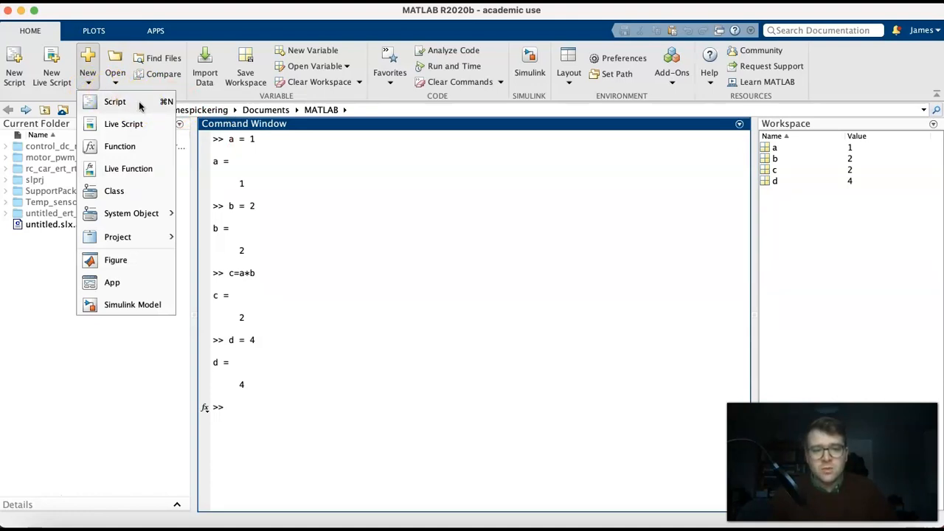
{"action": "left_click", "coordinate": [115, 100]}
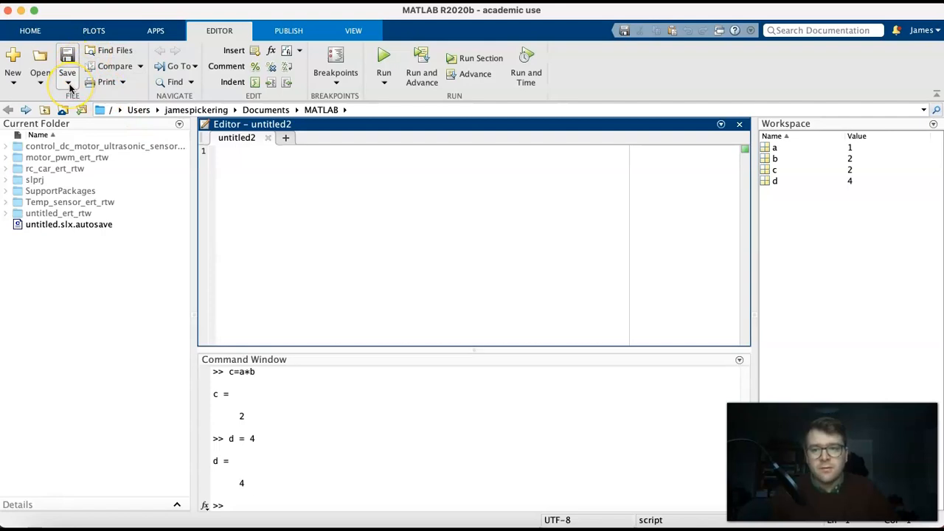
{"action": "left_click", "coordinate": [68, 83]}
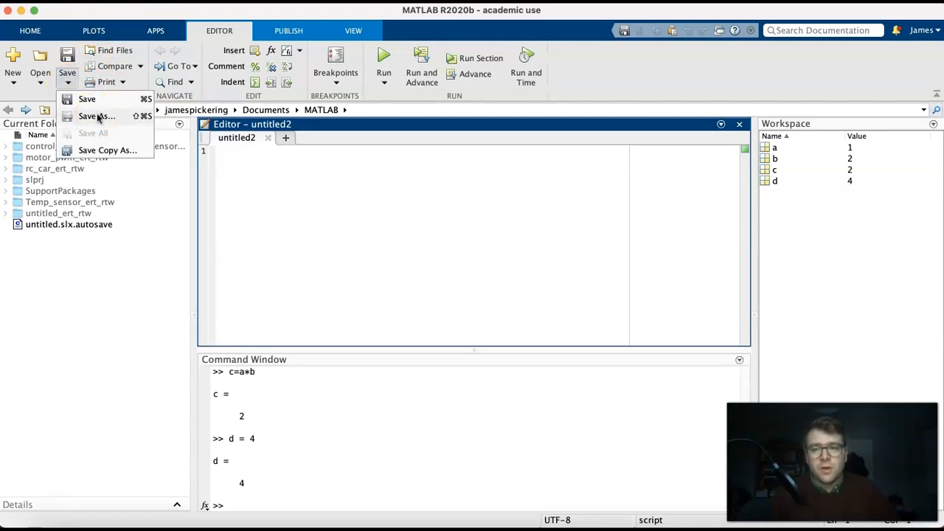
Save the script as intro_matlab.m in a new intro_matlab folder on the Desktop
{"action": "left_click", "coordinate": [98, 115]}
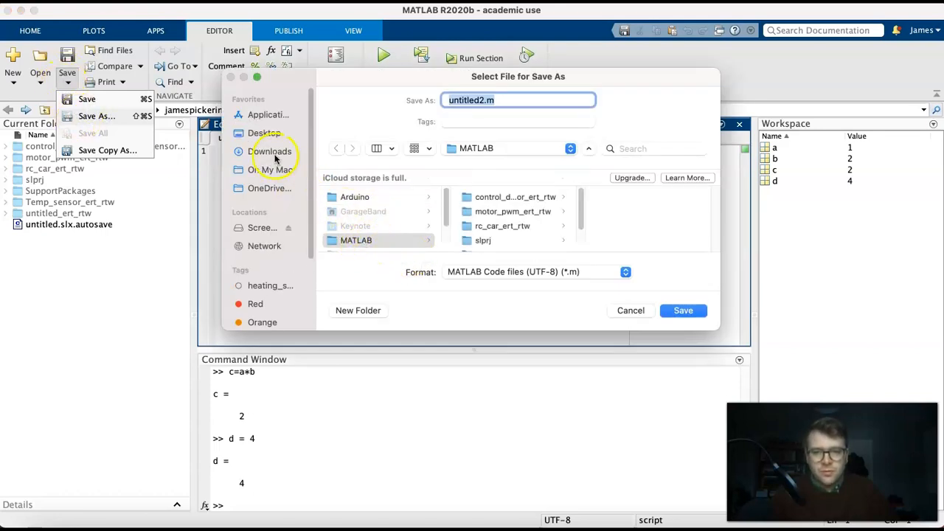
{"action": "left_click", "coordinate": [357, 310]}
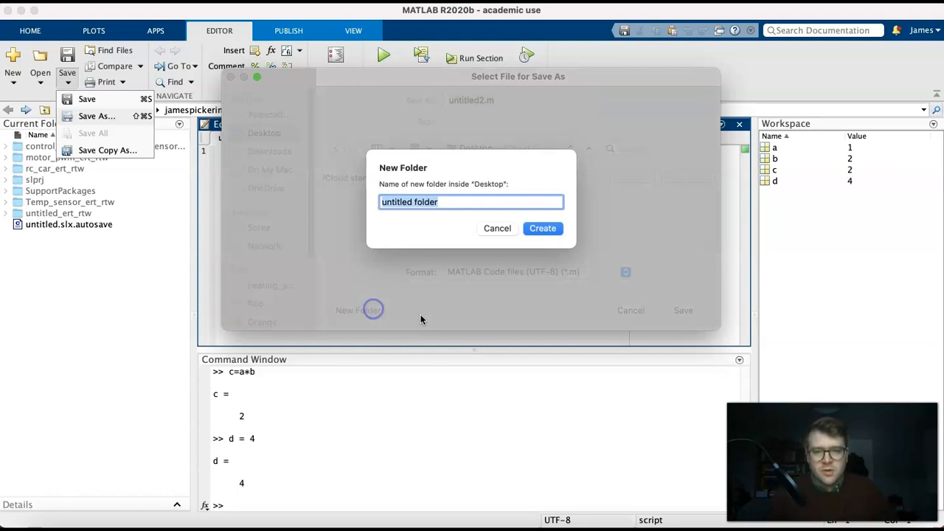
{"action": "type", "text": "intro_matlab"}
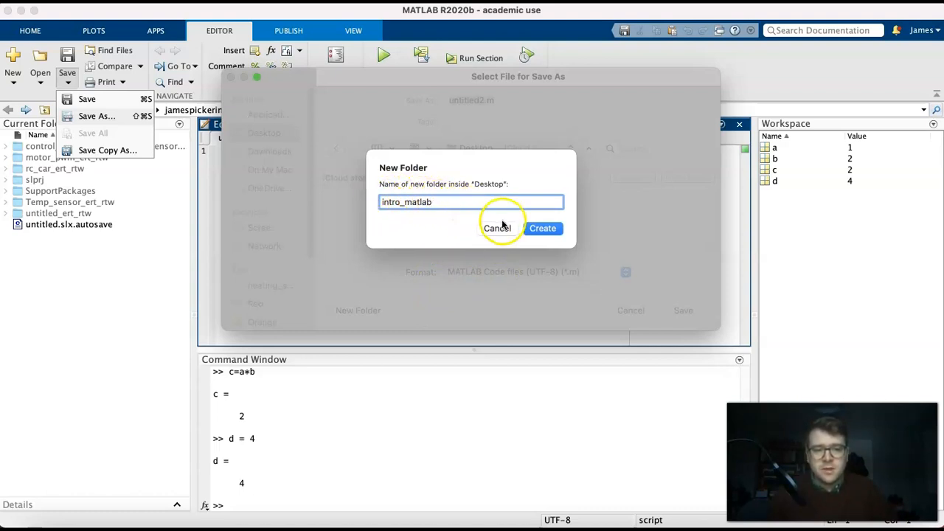
{"action": "left_click", "coordinate": [542, 224]}
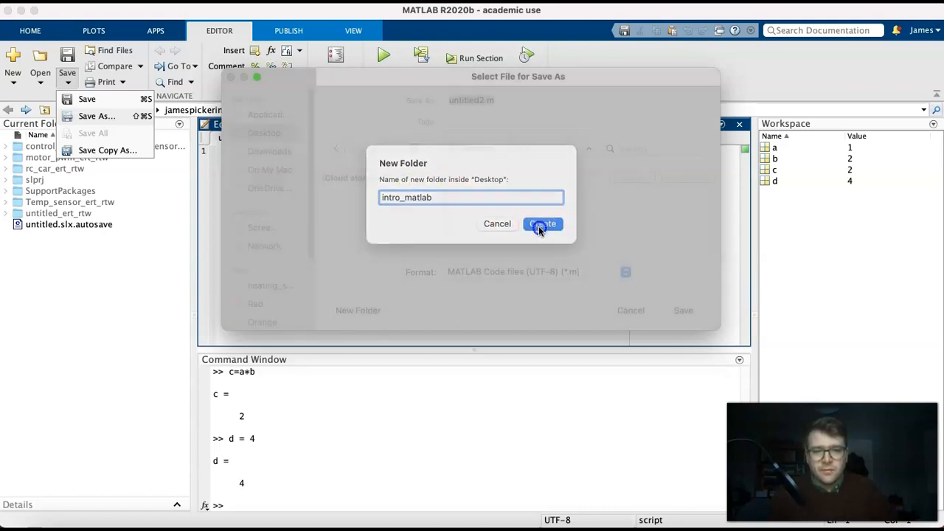
{"action": "left_click", "coordinate": [543, 225]}
{"action": "type", "text": "intro_matlab"}
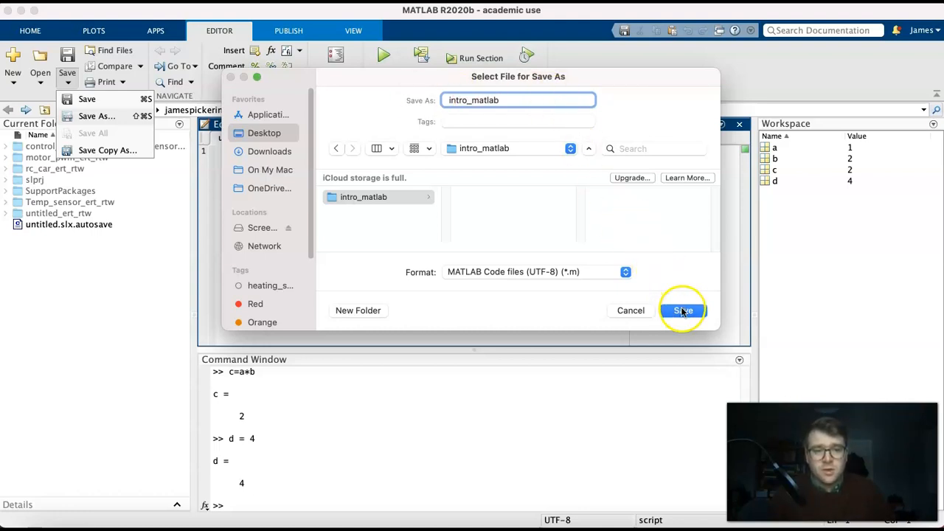
{"action": "left_click", "coordinate": [681, 310]}
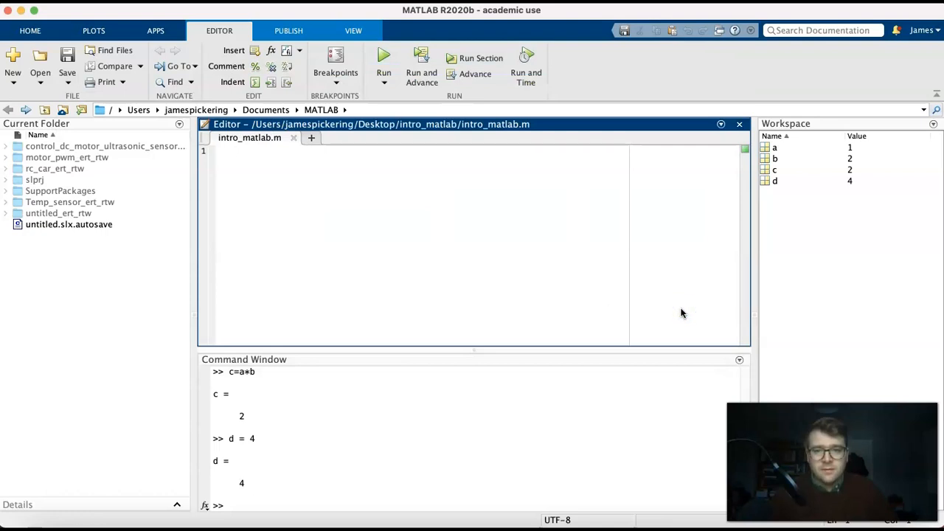
Write the lines a = 1, b = 2 and c = a*b in intro_matlab.m
{"action": "type", "text": "a"}
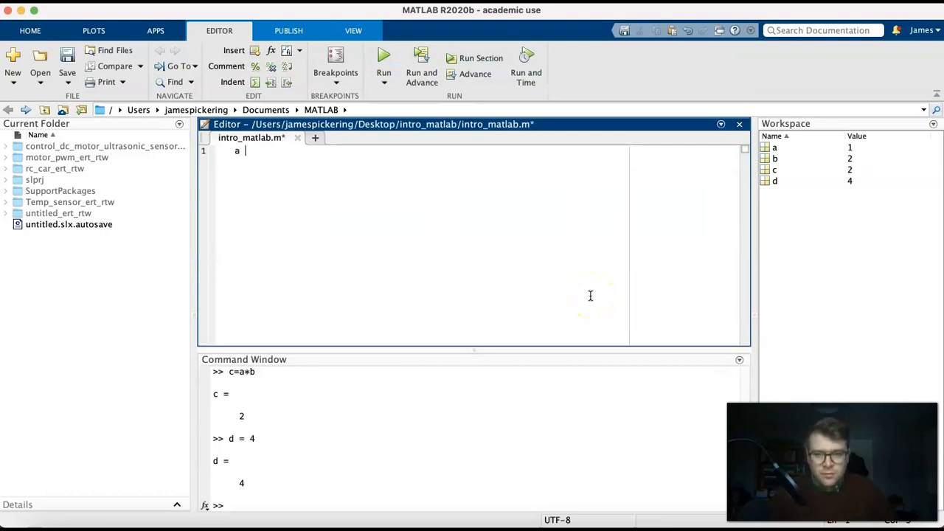
{"action": "type", "text": "= 1"}
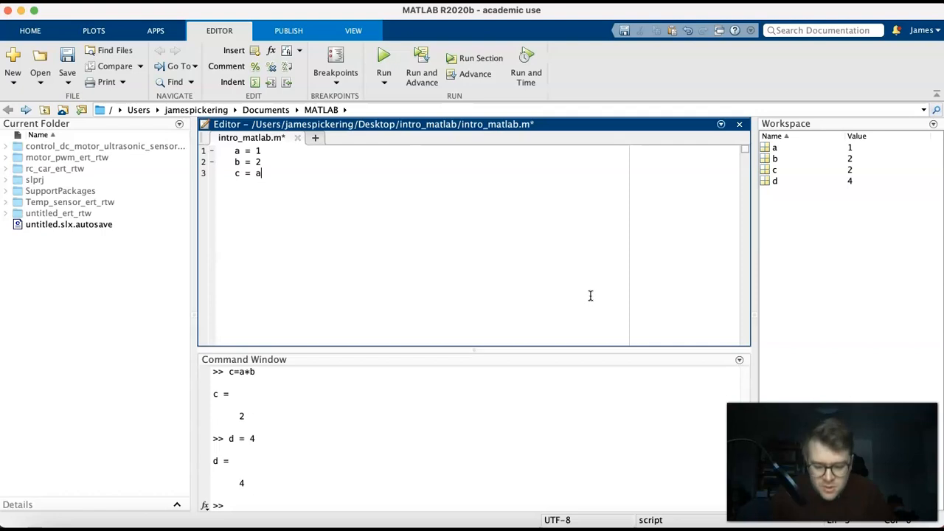
{"action": "type", "text": "*b"}
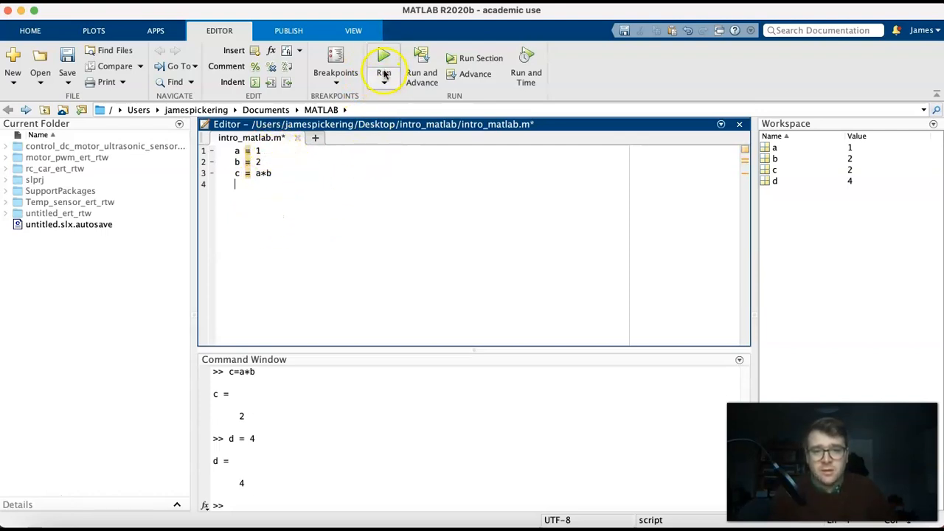
Run the script, changing the current folder to Desktop/intro_matlab so b and c print
{"action": "left_click", "coordinate": [384, 62]}
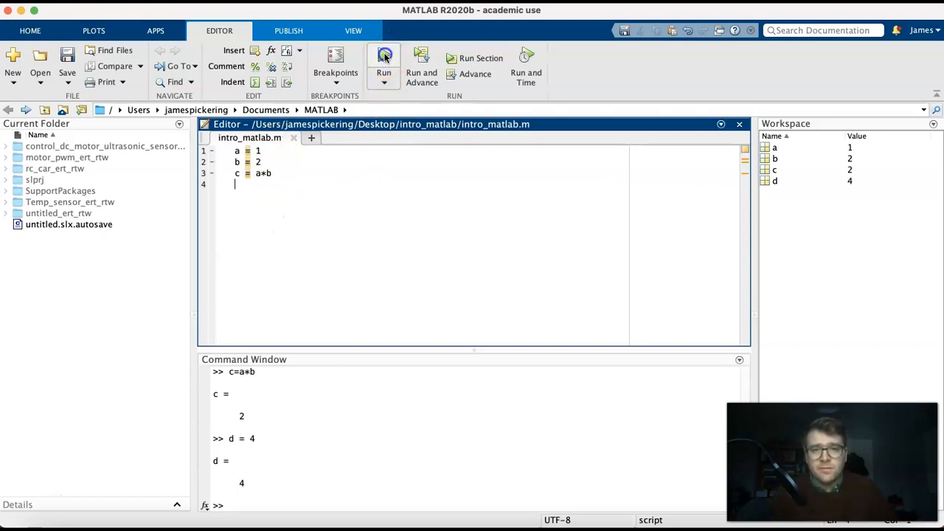
{"action": "left_click", "coordinate": [383, 57]}
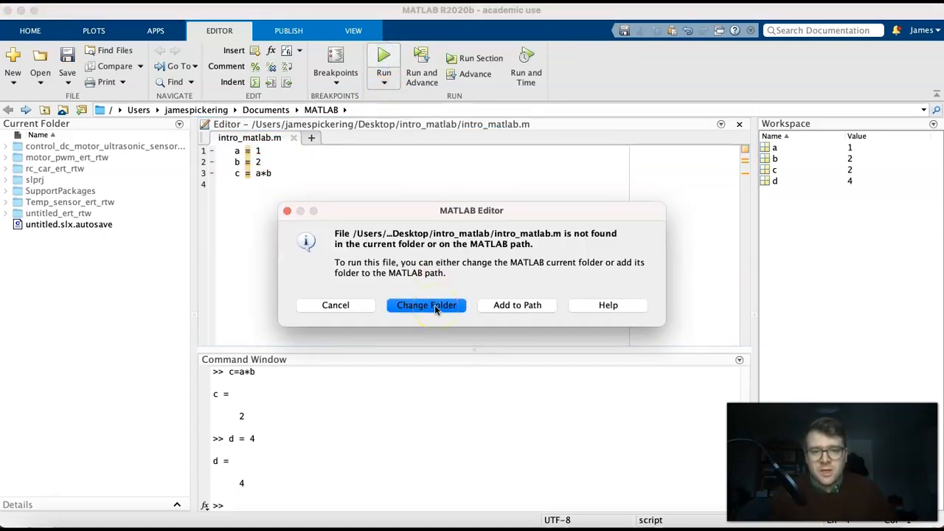
{"action": "left_click", "coordinate": [425, 304]}
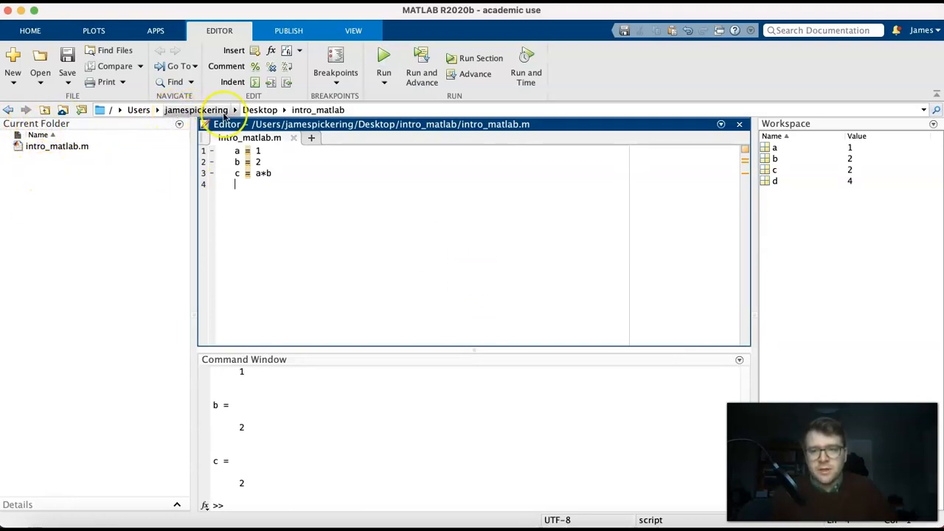
{"action": "mouse_move", "coordinate": [320, 109]}
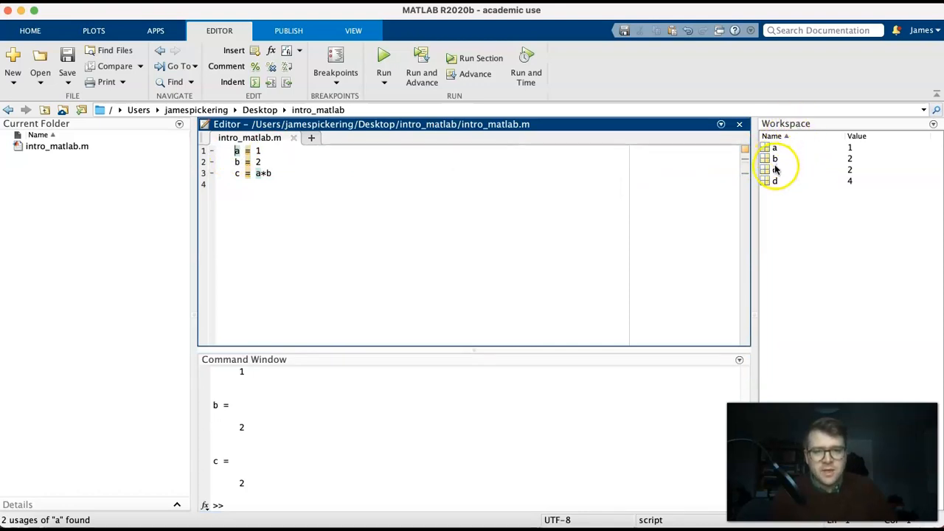
{"action": "mouse_move", "coordinate": [775, 180]}
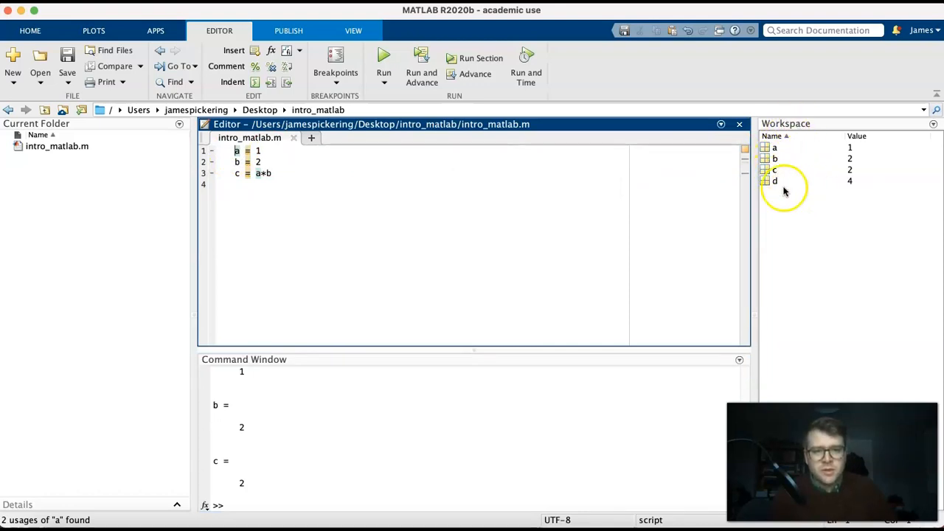
{"action": "left_click", "coordinate": [811, 180]}
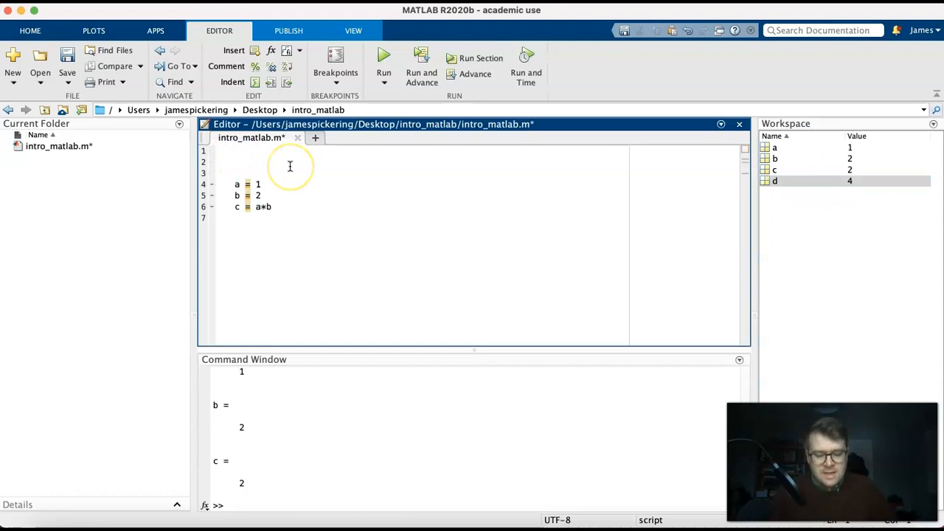
Add 'clc %clear command window' and 'clear %clear workspace' at the top and rerun
{"action": "type", "text": "clc"}
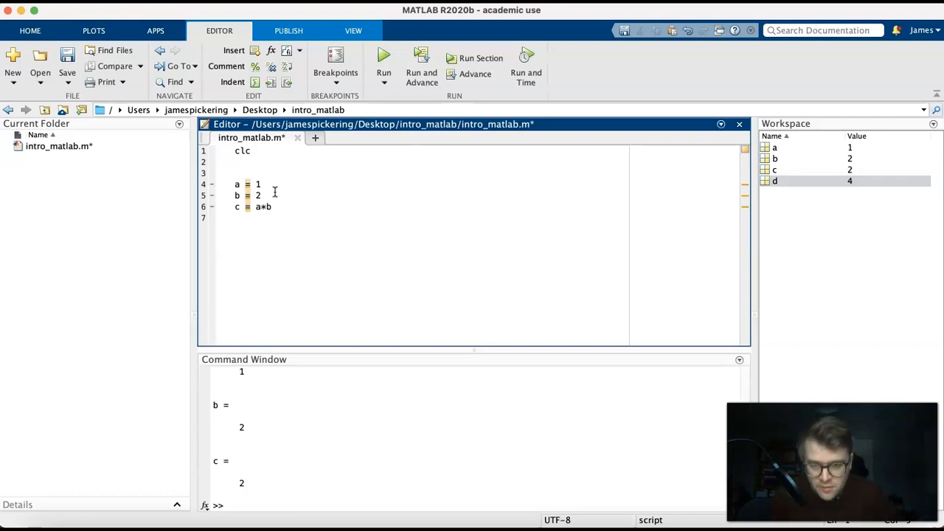
{"action": "type", "text": "%"}
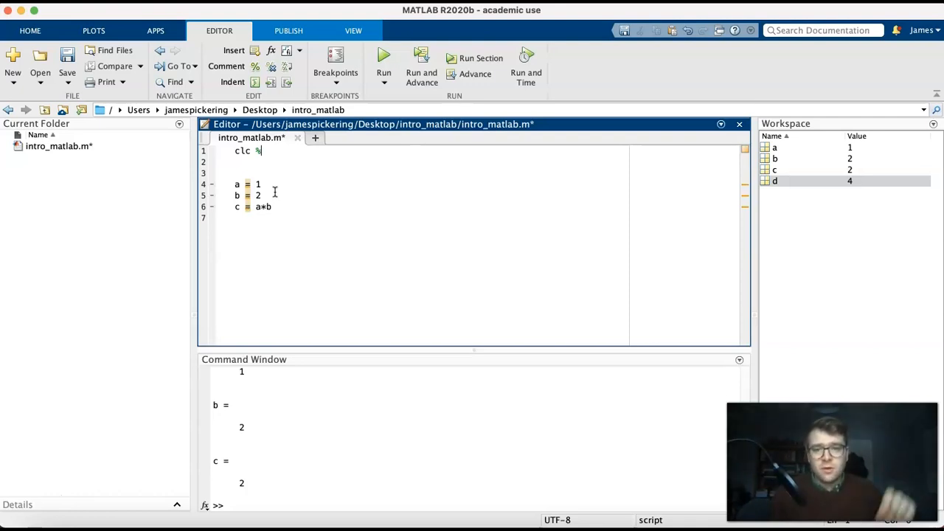
{"action": "type", "text": "clear"}
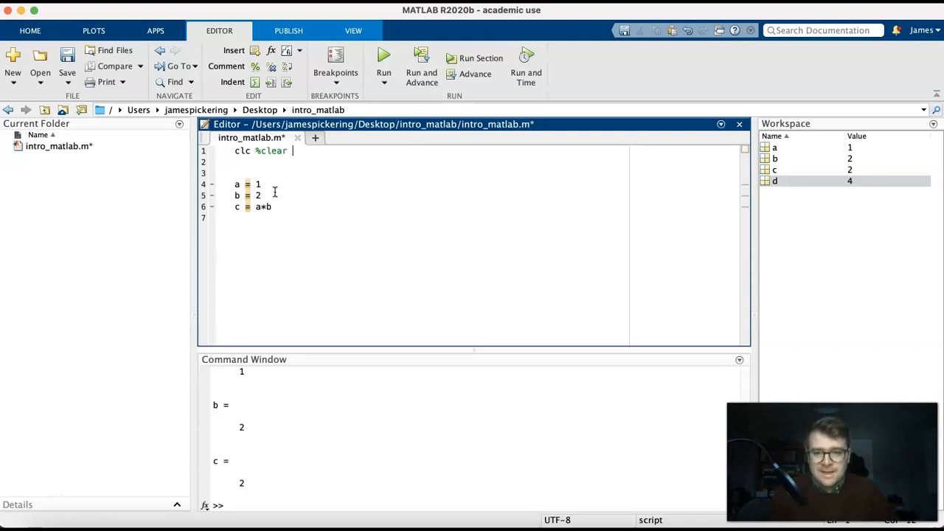
{"action": "type", "text": "command window"}
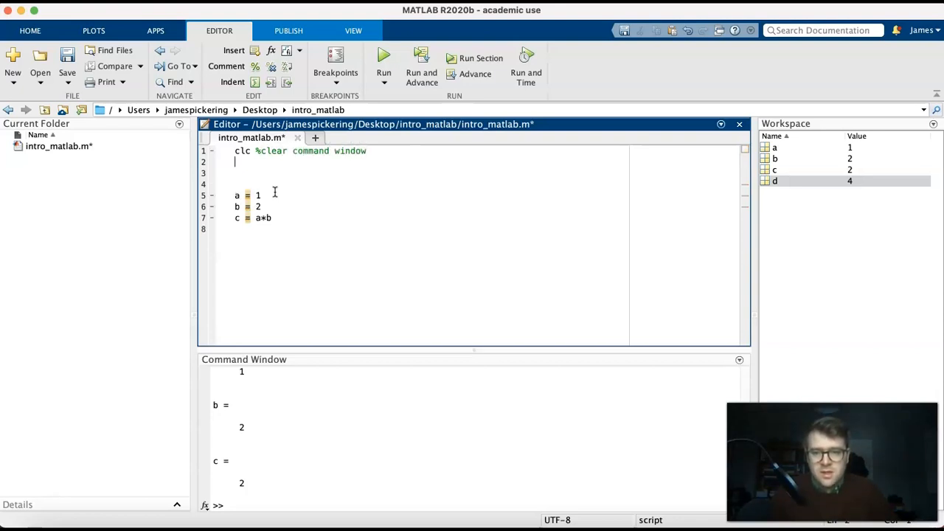
{"action": "type", "text": "c"}
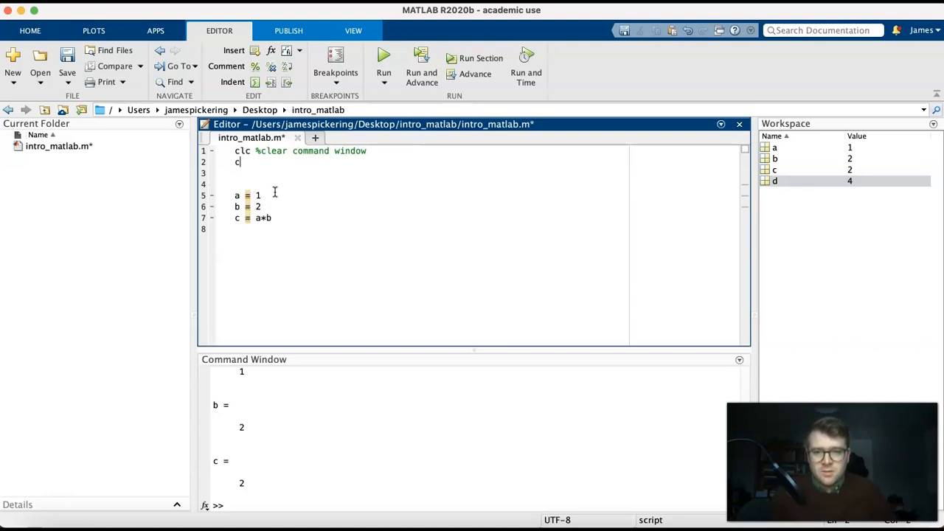
{"action": "type", "text": "lear"}
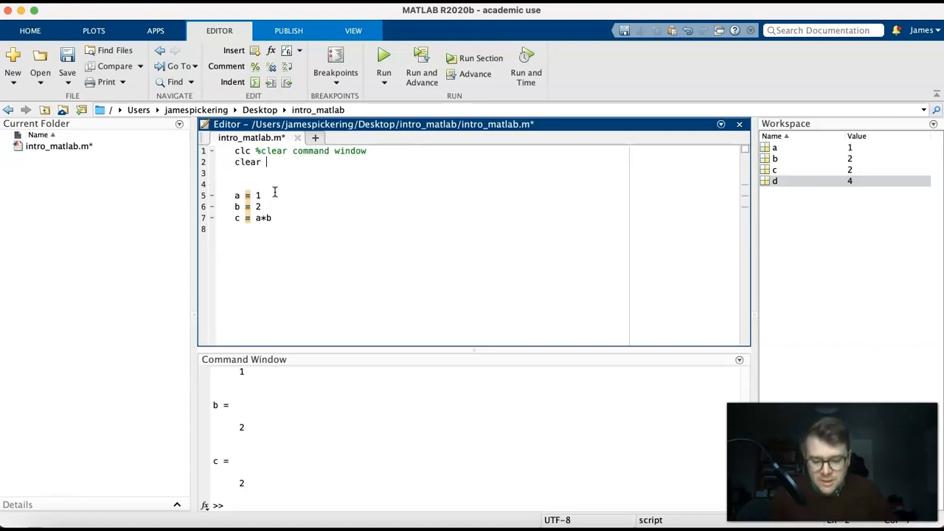
{"action": "type", "text": "%clear w"}
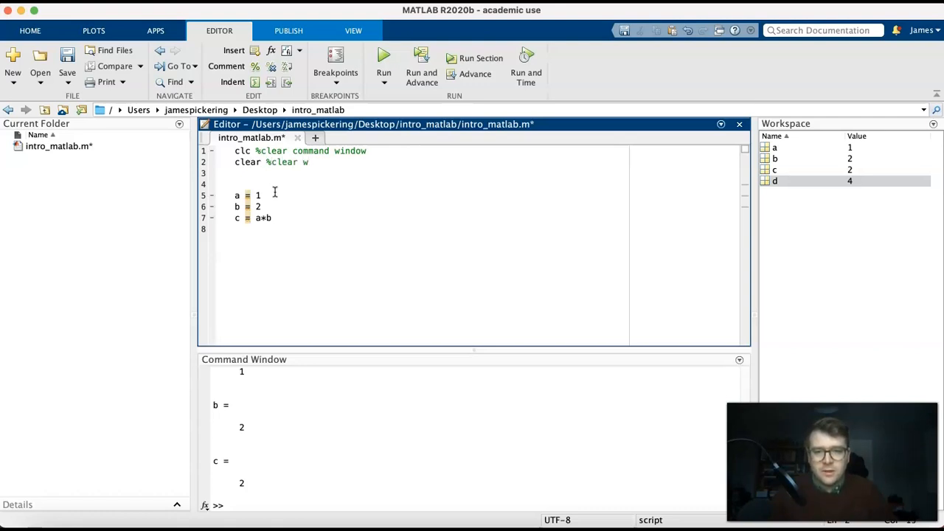
{"action": "type", "text": "orkspace"}
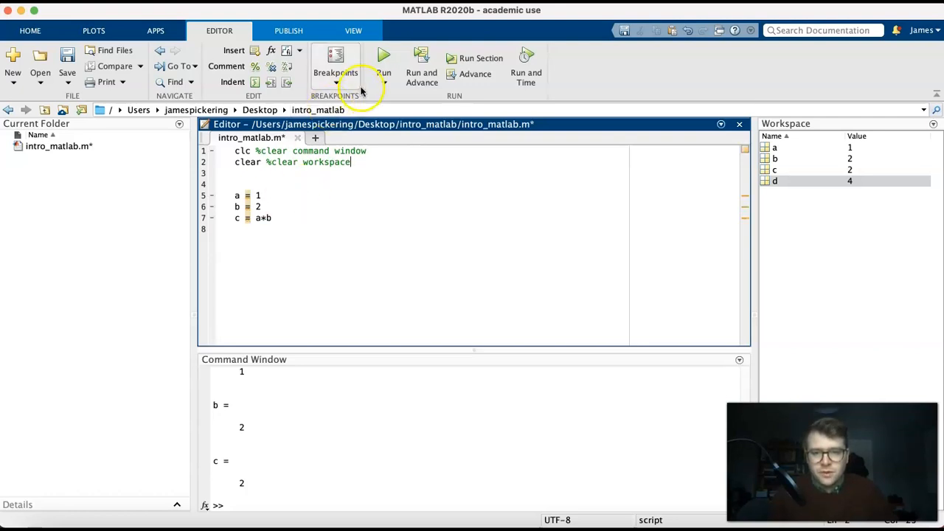
{"action": "left_click", "coordinate": [383, 62]}
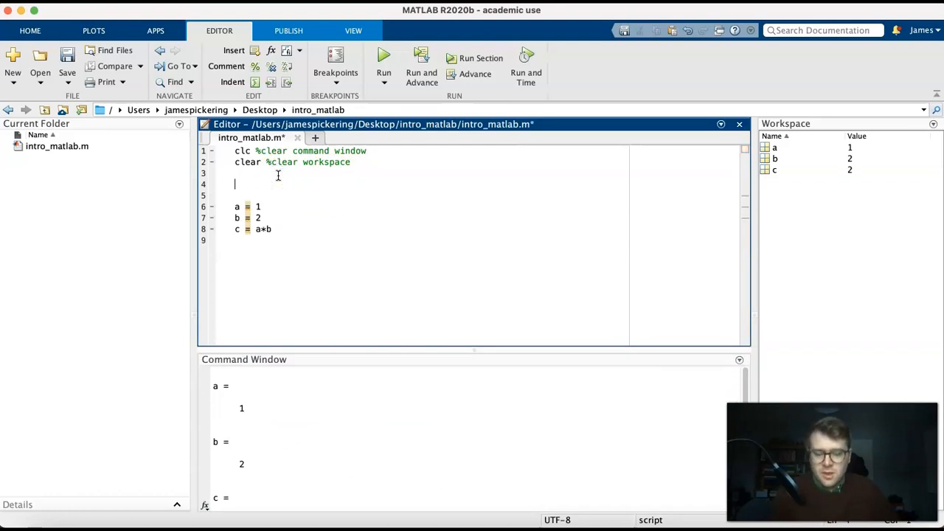
Title the calculations '%% Basic calculation', end a and b with semicolons, and rerun so only c = 2 prints
{"action": "type", "text": "%%"}
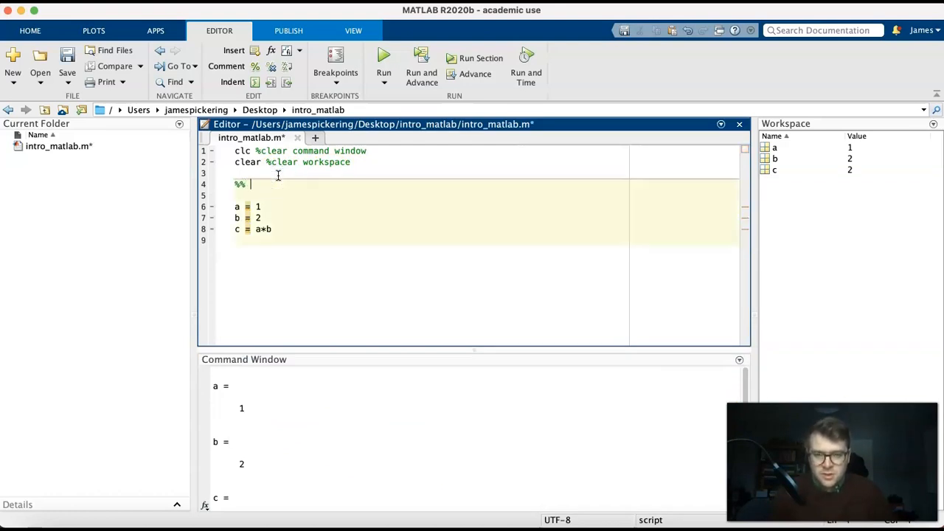
{"action": "type", "text": "Basic calculation"}
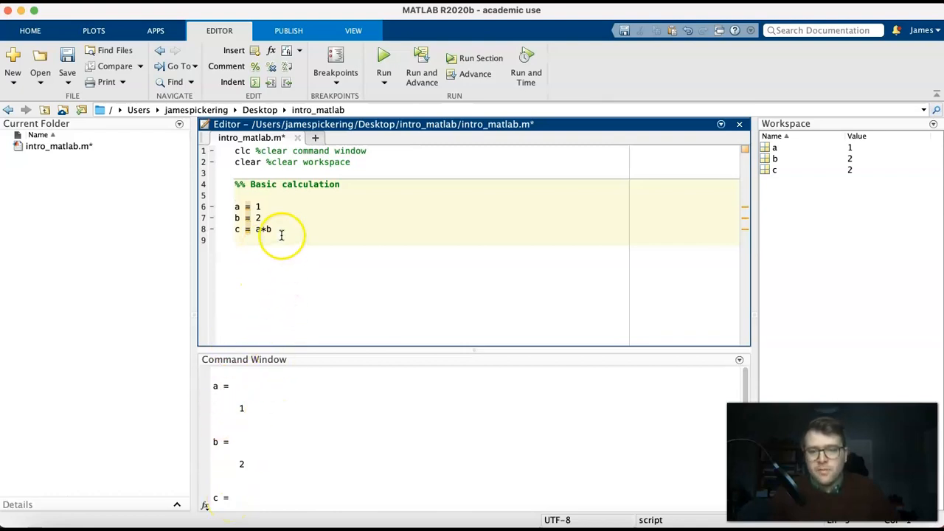
{"action": "type", "text": ";"}
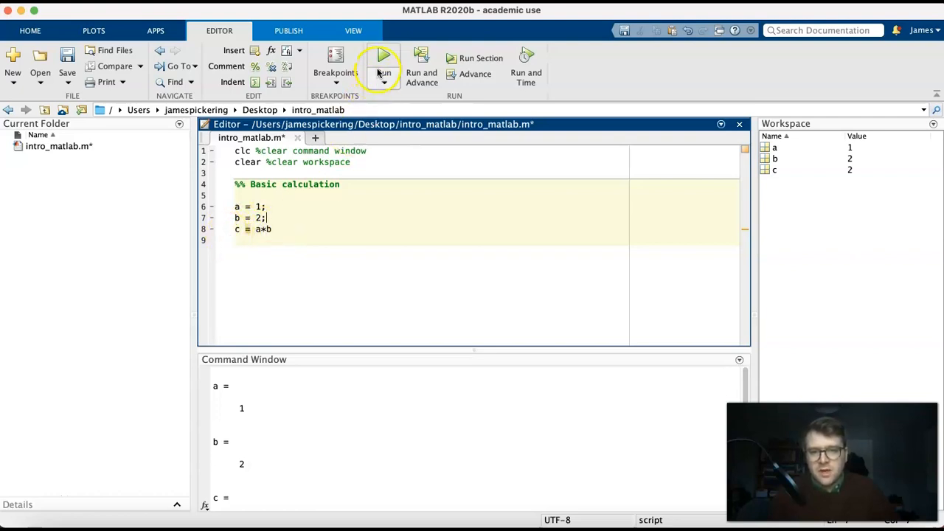
{"action": "left_click", "coordinate": [384, 56]}
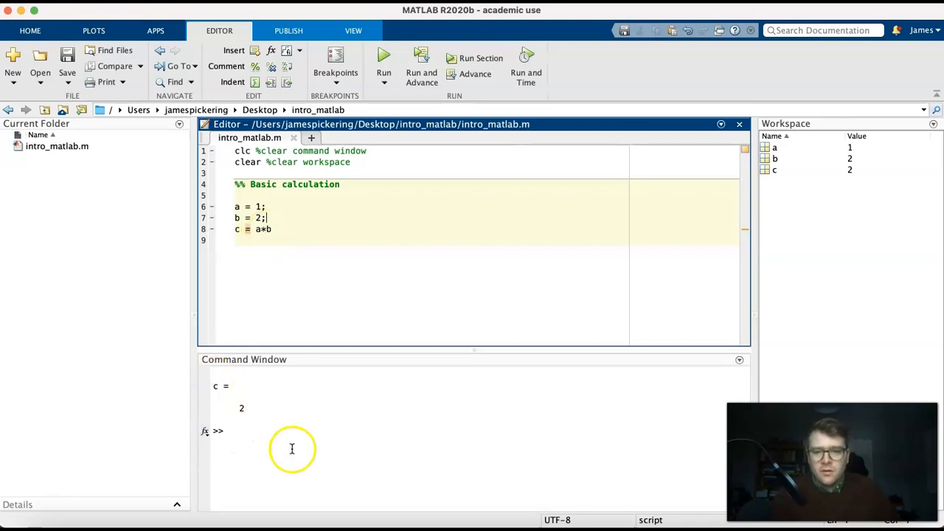
{"action": "mouse_move", "coordinate": [803, 112]}
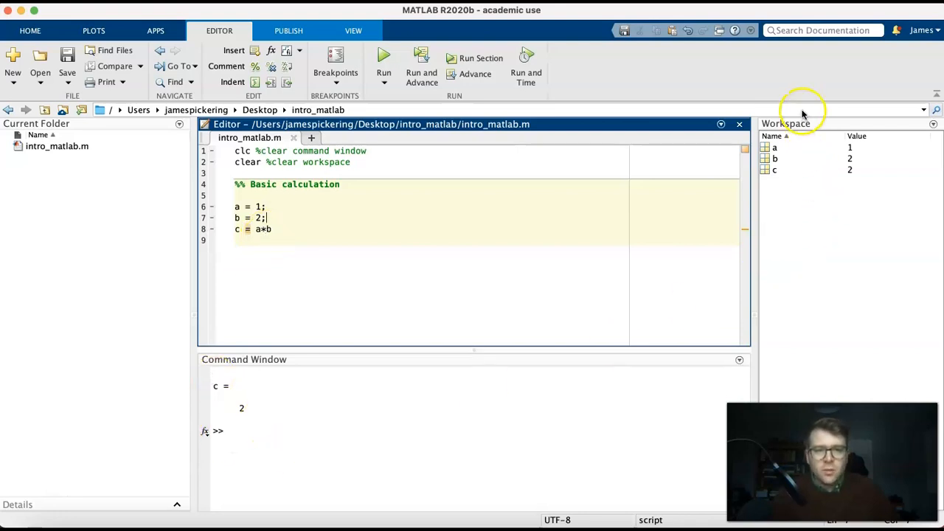
{"action": "mouse_move", "coordinate": [787, 193]}
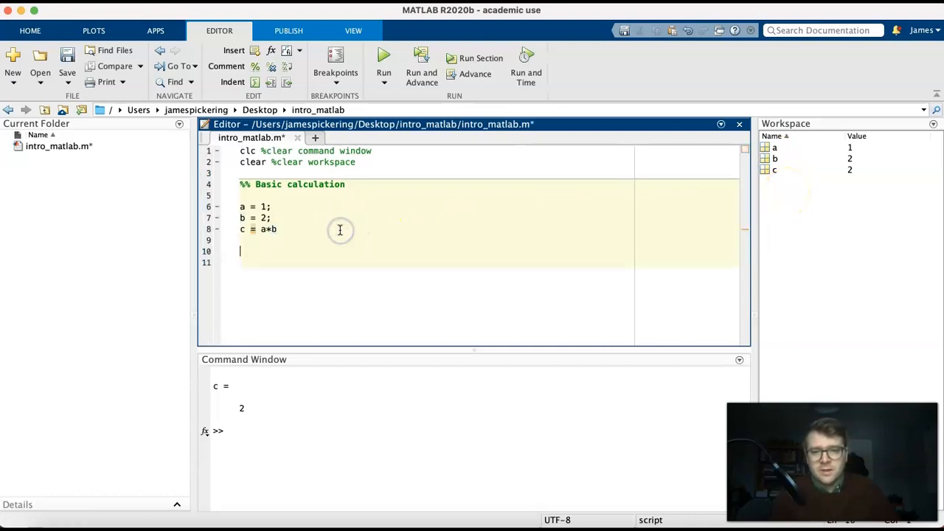
Add a second section defining x = [1 4 5]; and y = [3 4 6];
{"action": "type", "text": "%% Basi"}
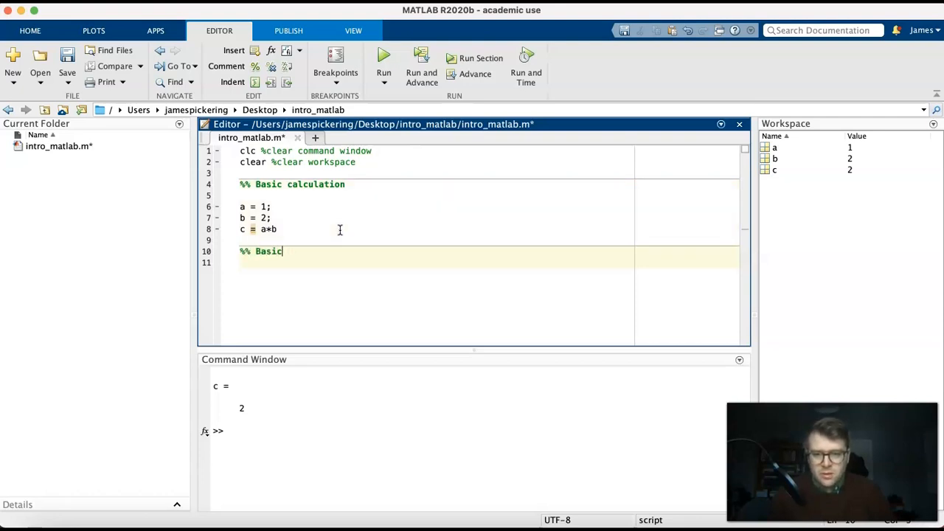
{"action": "type", "text": "calculation 2"}
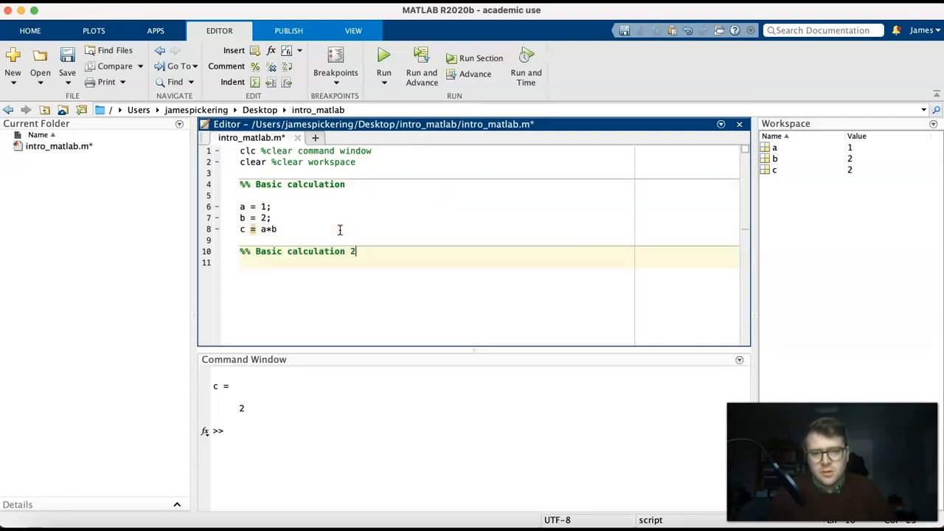
{"action": "type", "text": "x"}
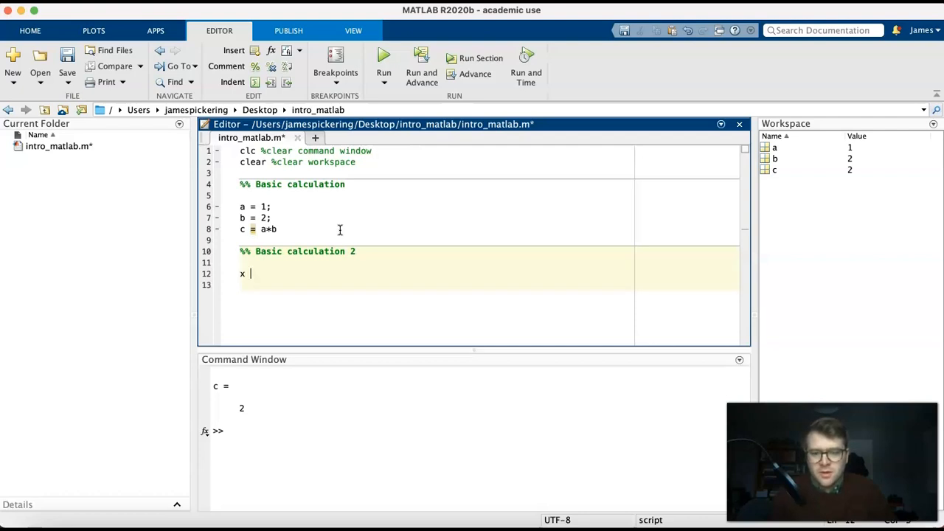
{"action": "type", "text": "= [1"}
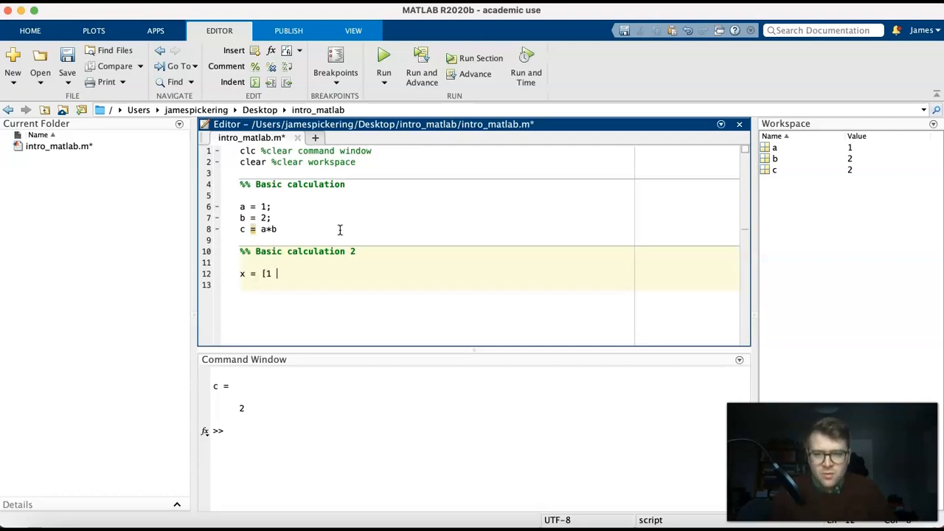
{"action": "type", "text": "4 5]"}
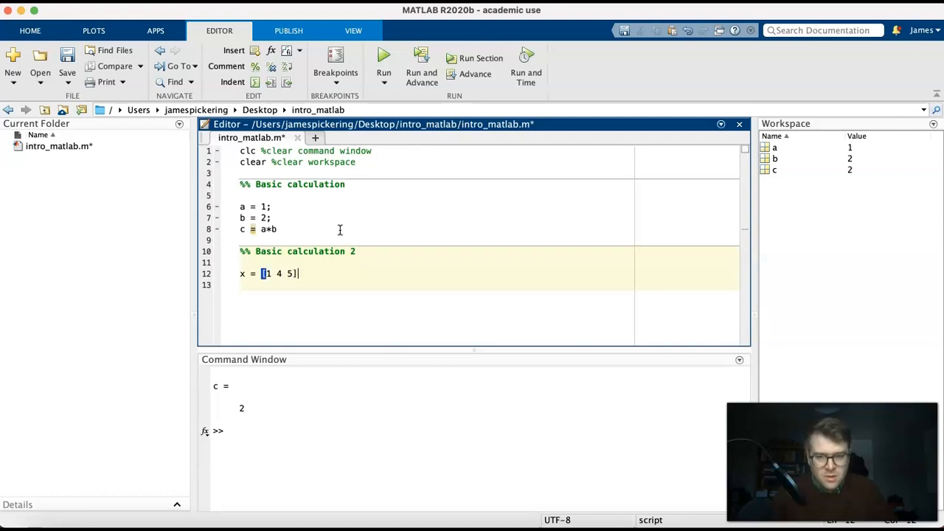
{"action": "type", "text": "y = ["}
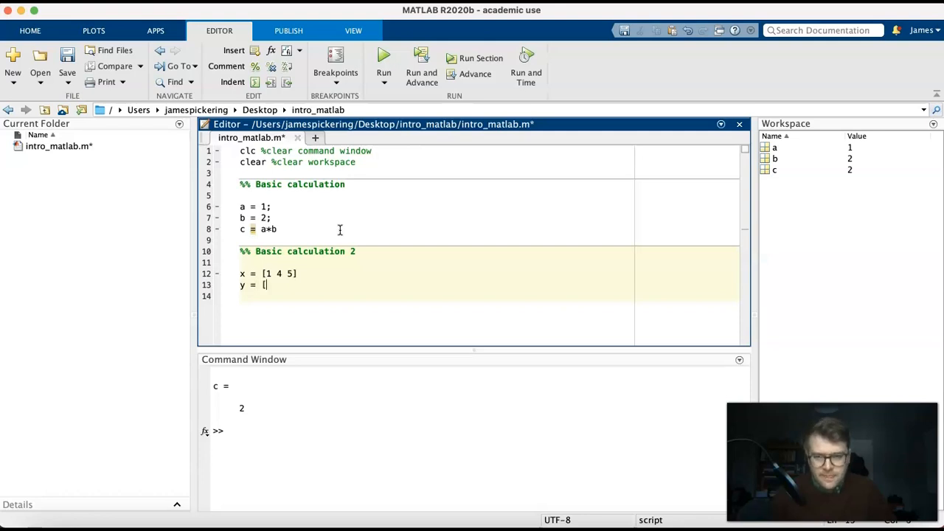
{"action": "type", "text": "3 45"}
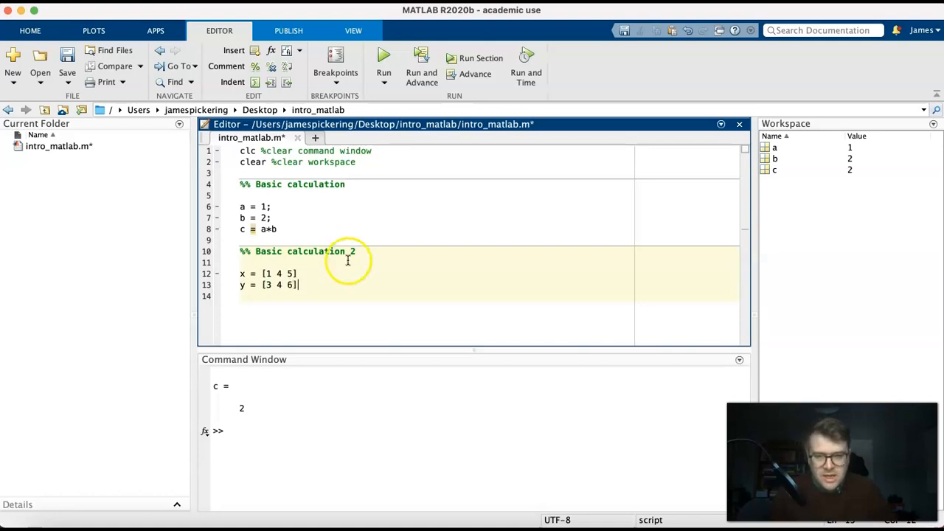
{"action": "type", "text": ";"}
{"action": "left_click", "coordinate": [435, 273]}
{"action": "type", "text": ";"}
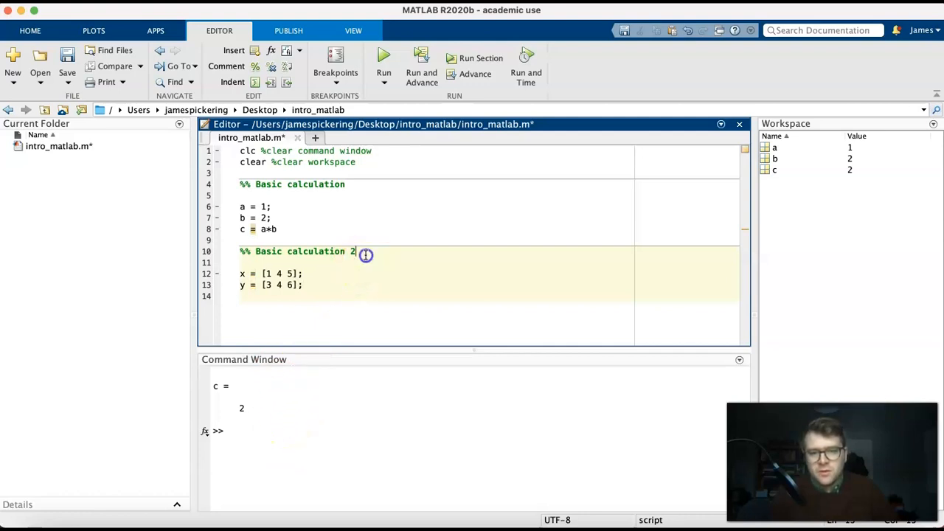
Rename the second section's title to Graphical output
{"action": "double_click", "coordinate": [302, 251]}
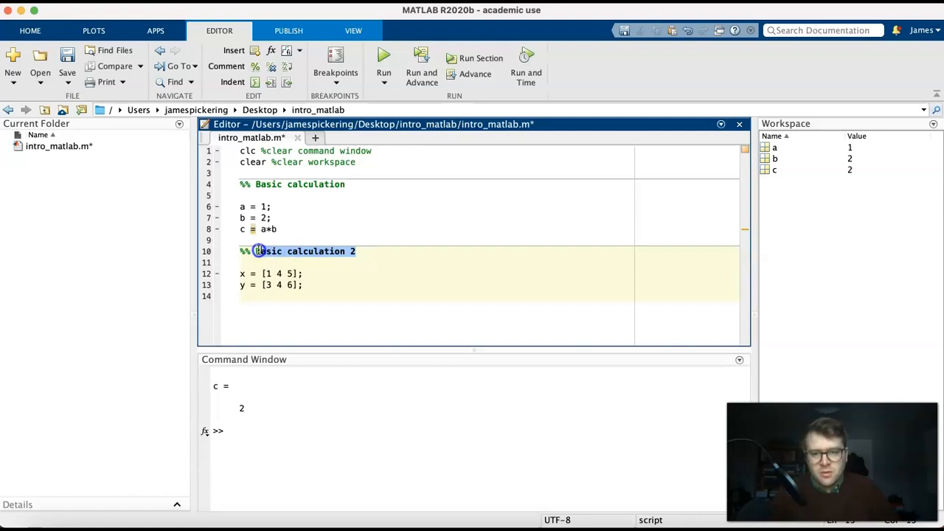
{"action": "type", "text": "Graphi"}
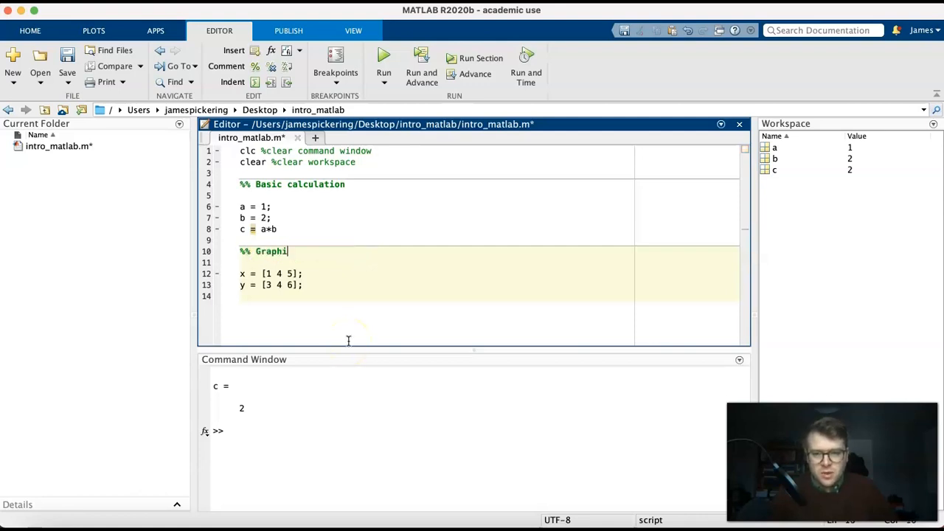
{"action": "type", "text": "cal output"}
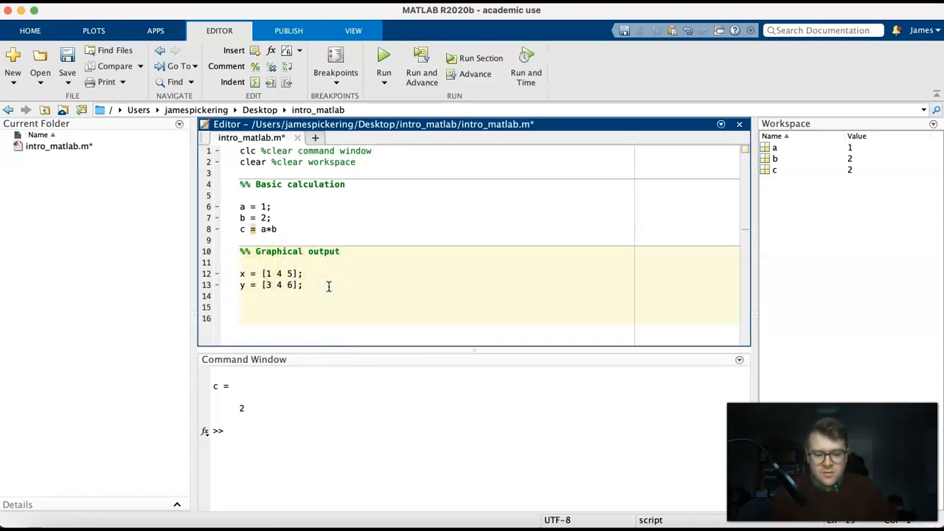
Add plot(x,y), run the section to draw Figure 1, and close the figure
{"action": "type", "text": "plot"}
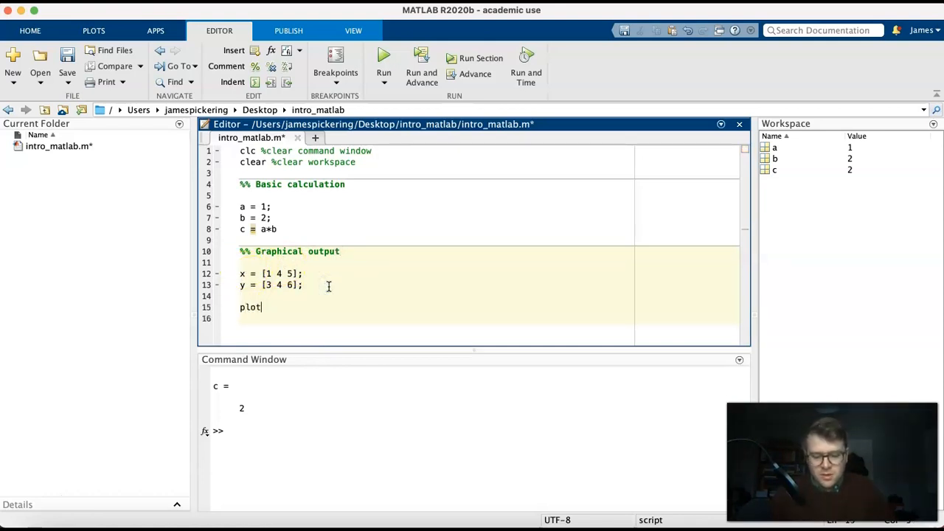
{"action": "type", "text": "(x,y"}
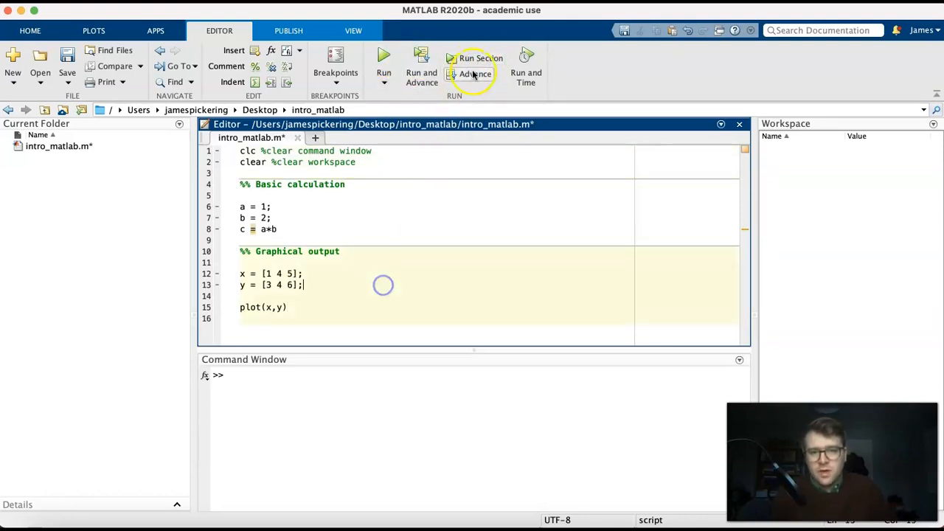
{"action": "left_click", "coordinate": [383, 53]}
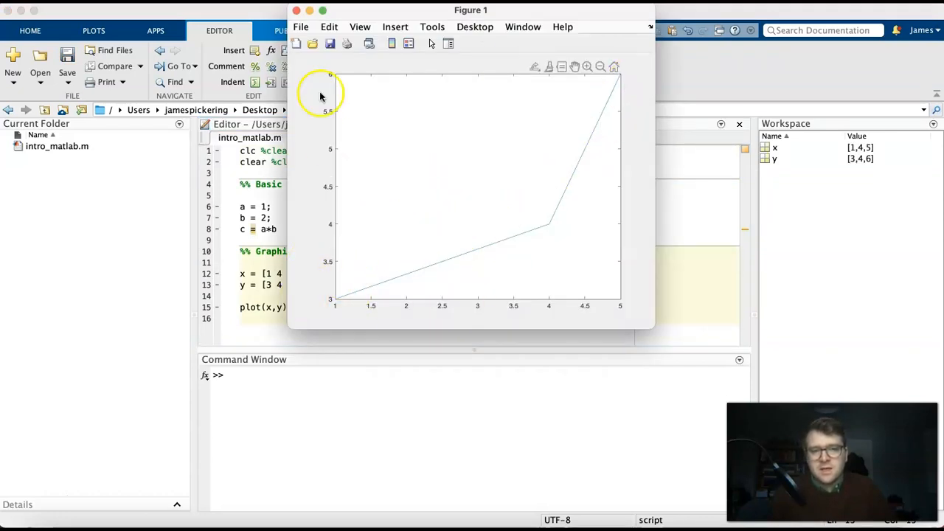
{"action": "left_click", "coordinate": [295, 9]}
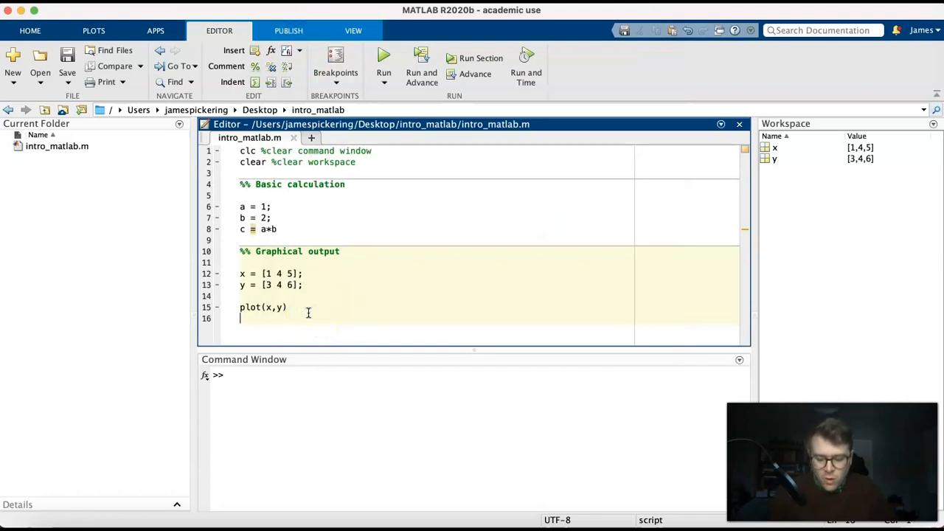
Label the axes with xlabel('Time [s]') and ylabel('Amplitude') below plot(x,y)
{"action": "type", "text": "xl"}
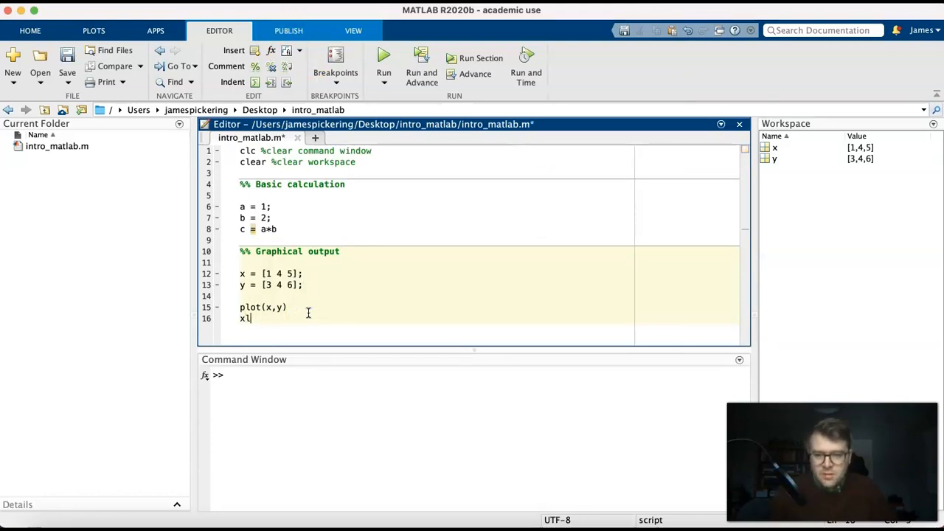
{"action": "type", "text": "abel"}
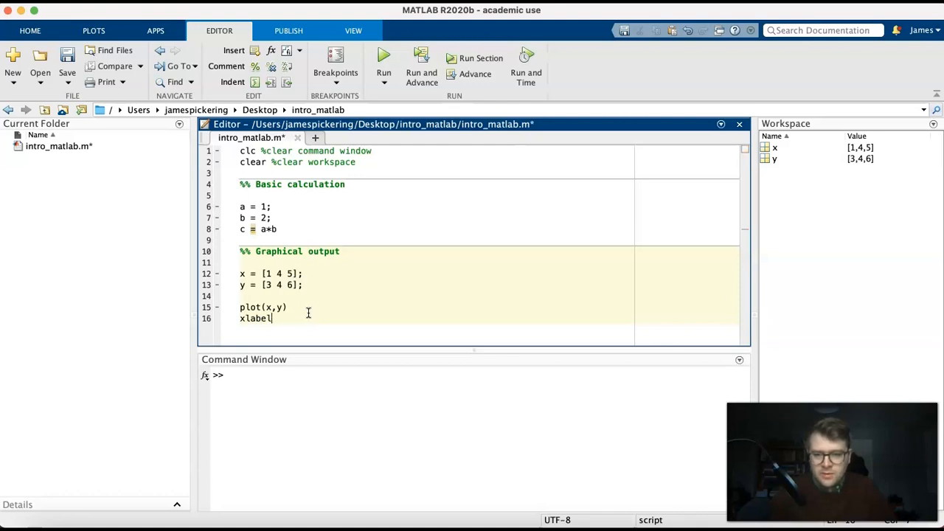
{"action": "type", "text": "('Time"}
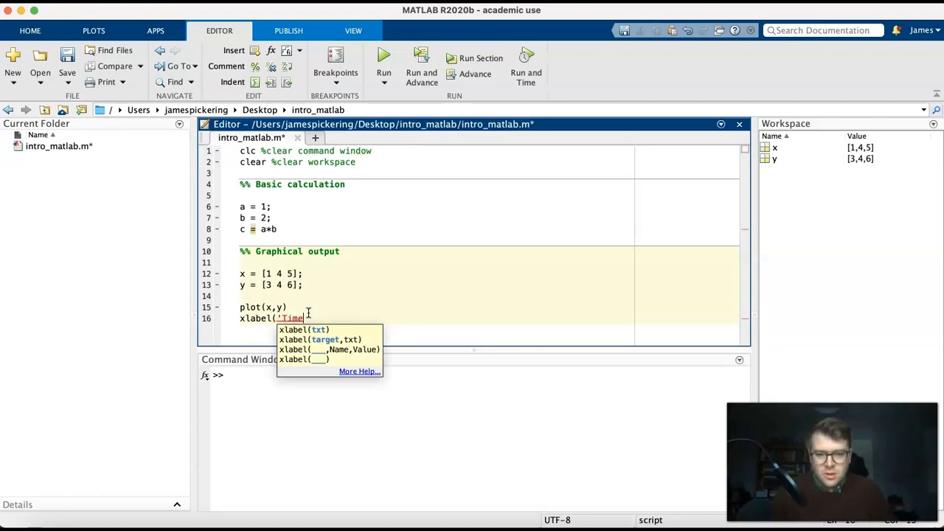
{"action": "type", "text": "is"}
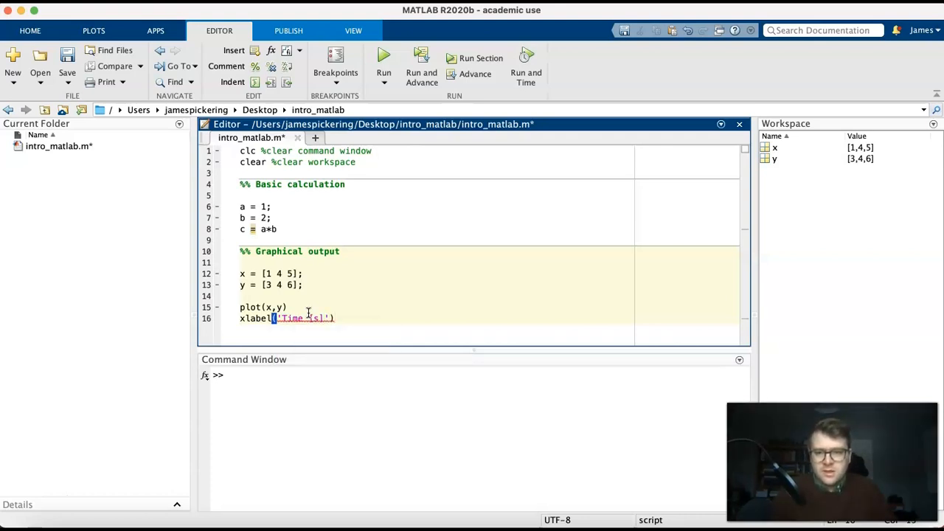
{"action": "type", "text": "ylabel"}
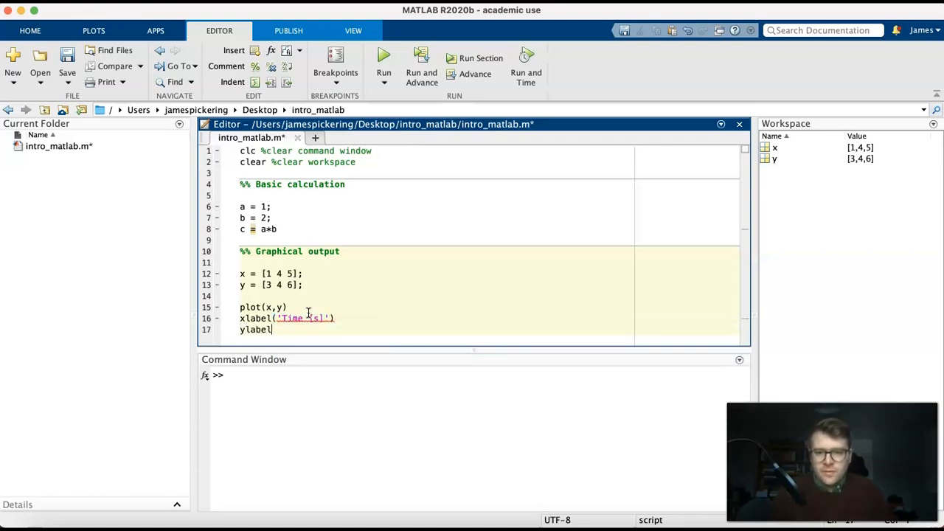
{"action": "type", "text": "('A"}
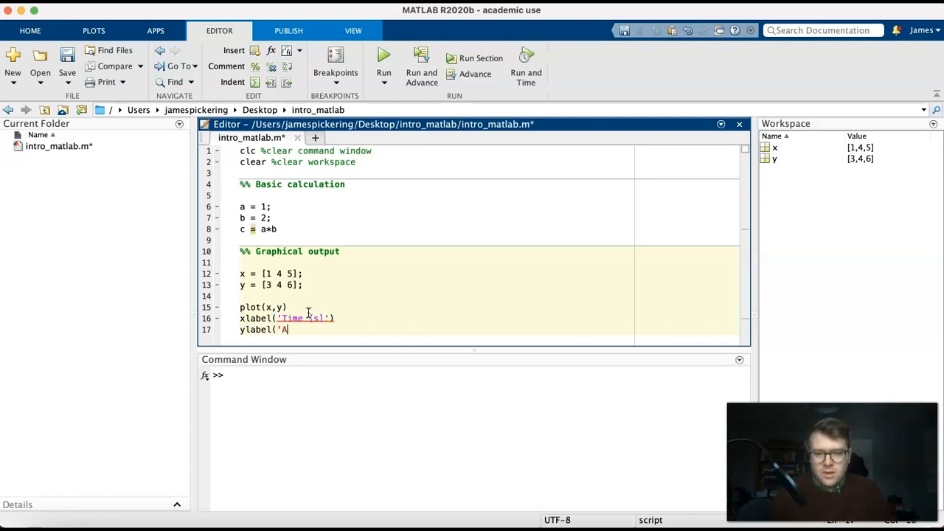
{"action": "type", "text": "mplitude"}
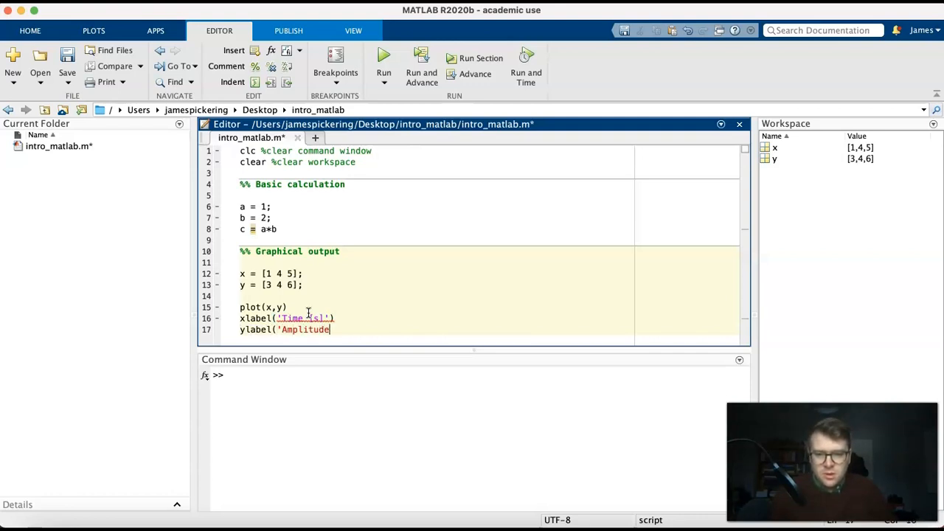
{"action": "type", "text": "')"}
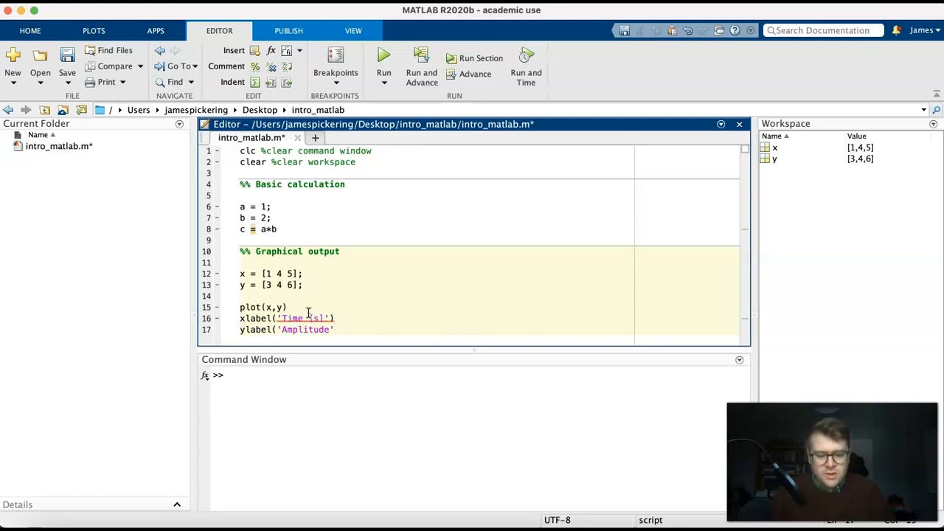
{"action": "key", "text": "enter"}
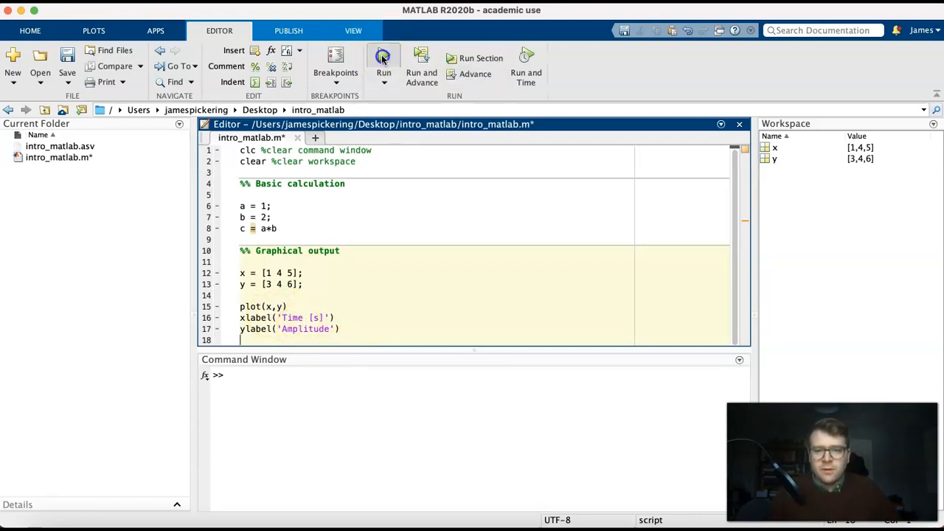
Run the saved script to draw the Time [s] vs Amplitude plot, then close the figure
{"action": "left_click", "coordinate": [384, 62]}
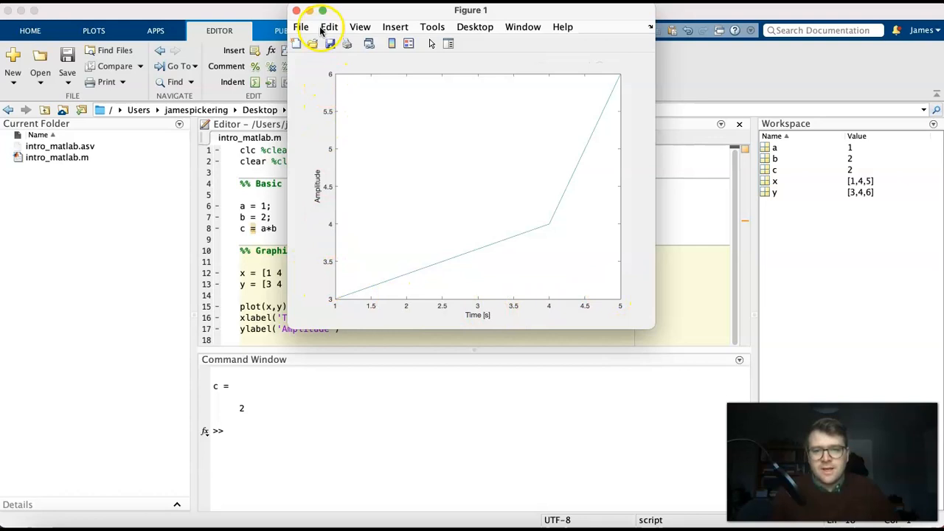
{"action": "left_click", "coordinate": [295, 10]}
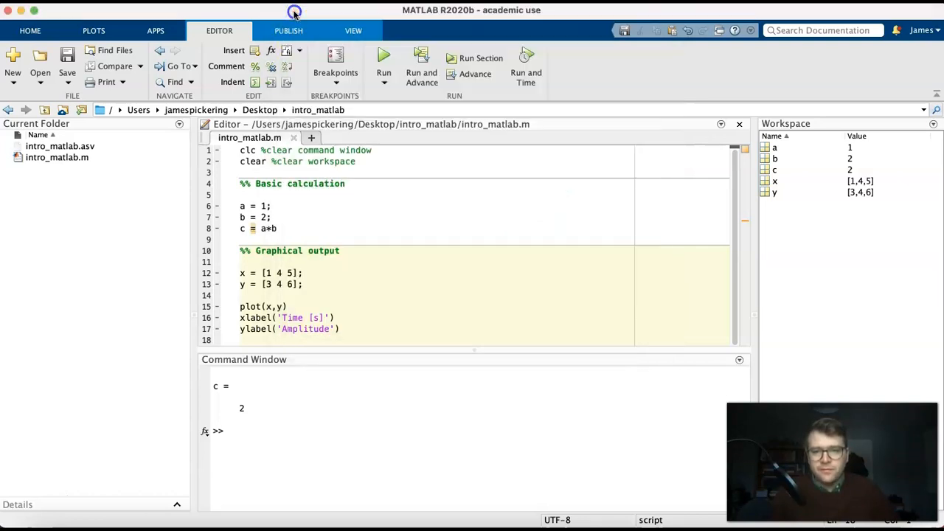